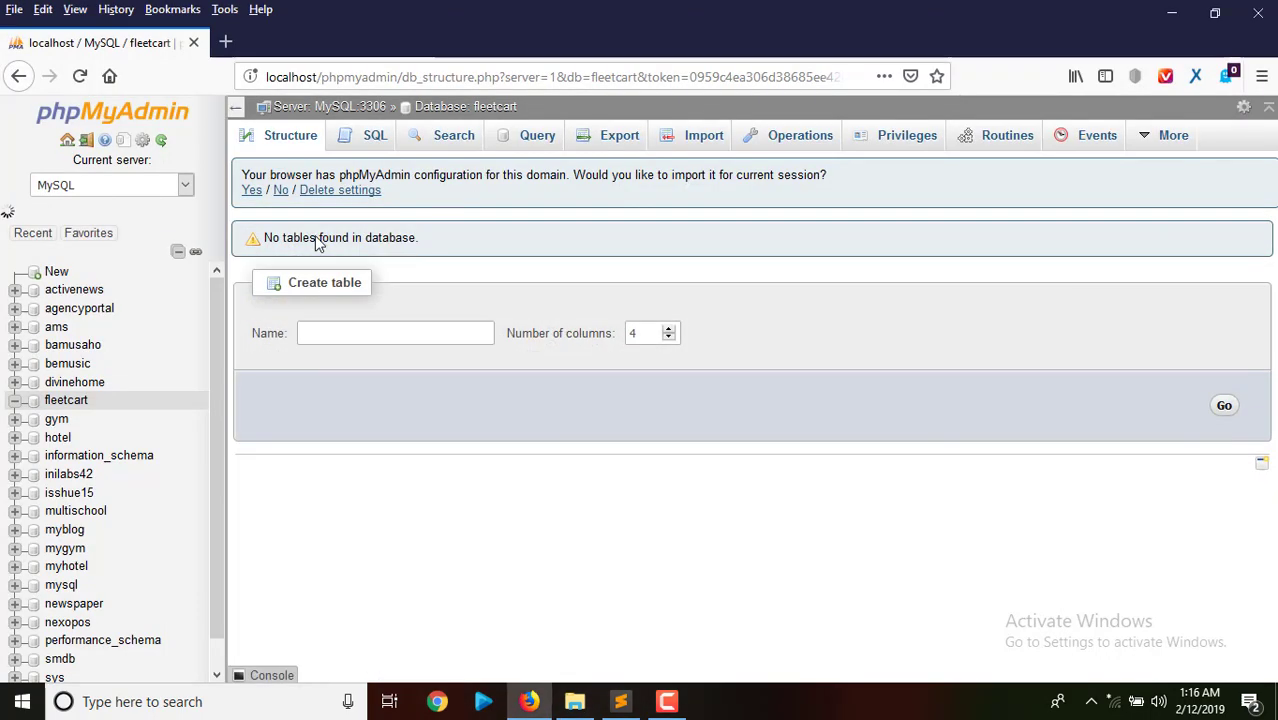
pyautogui.moveTo(56, 410)
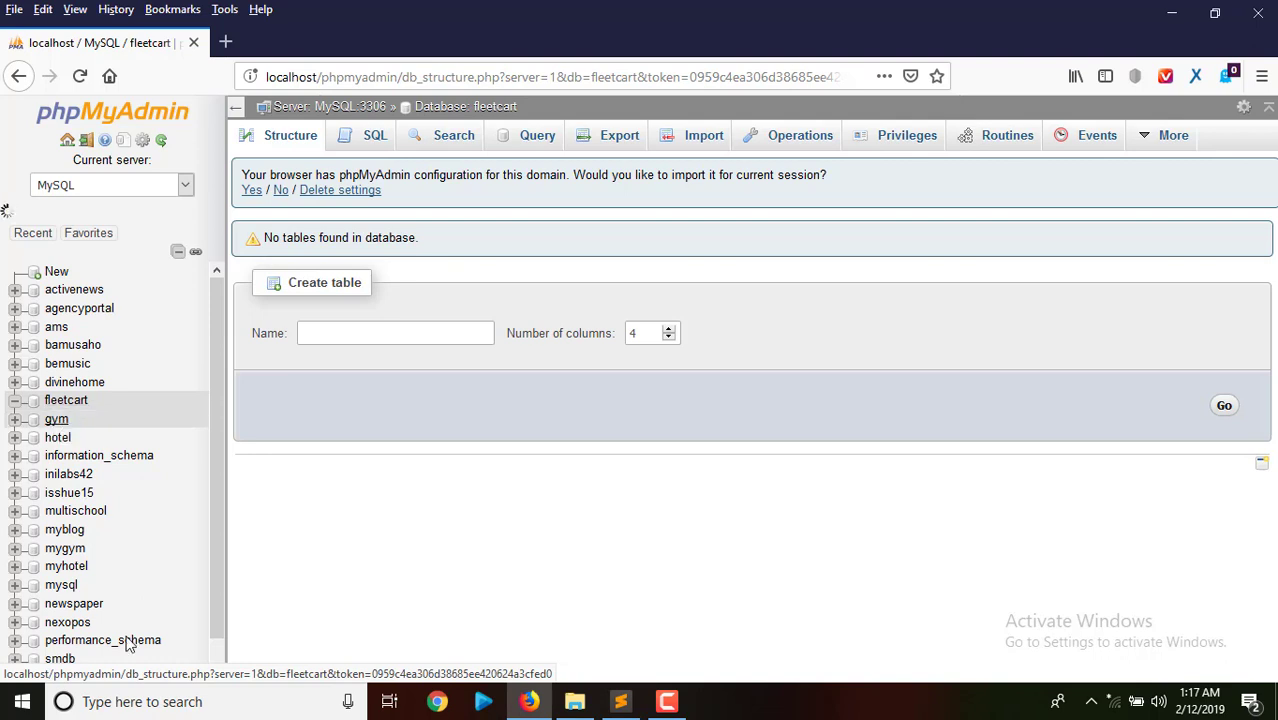
# Load localhost/fleetcart in Firefox to list the project files, and open that folder in File Explorer
pyautogui.click(573, 701)
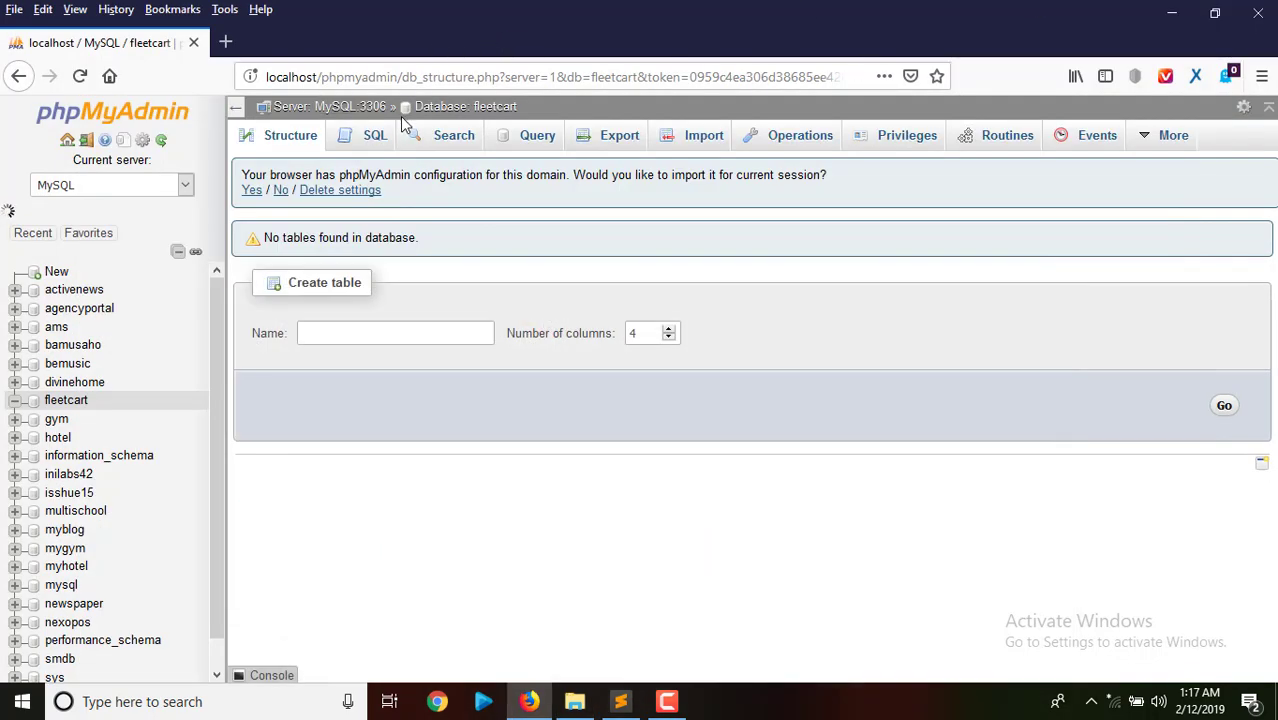
pyautogui.click(550, 76)
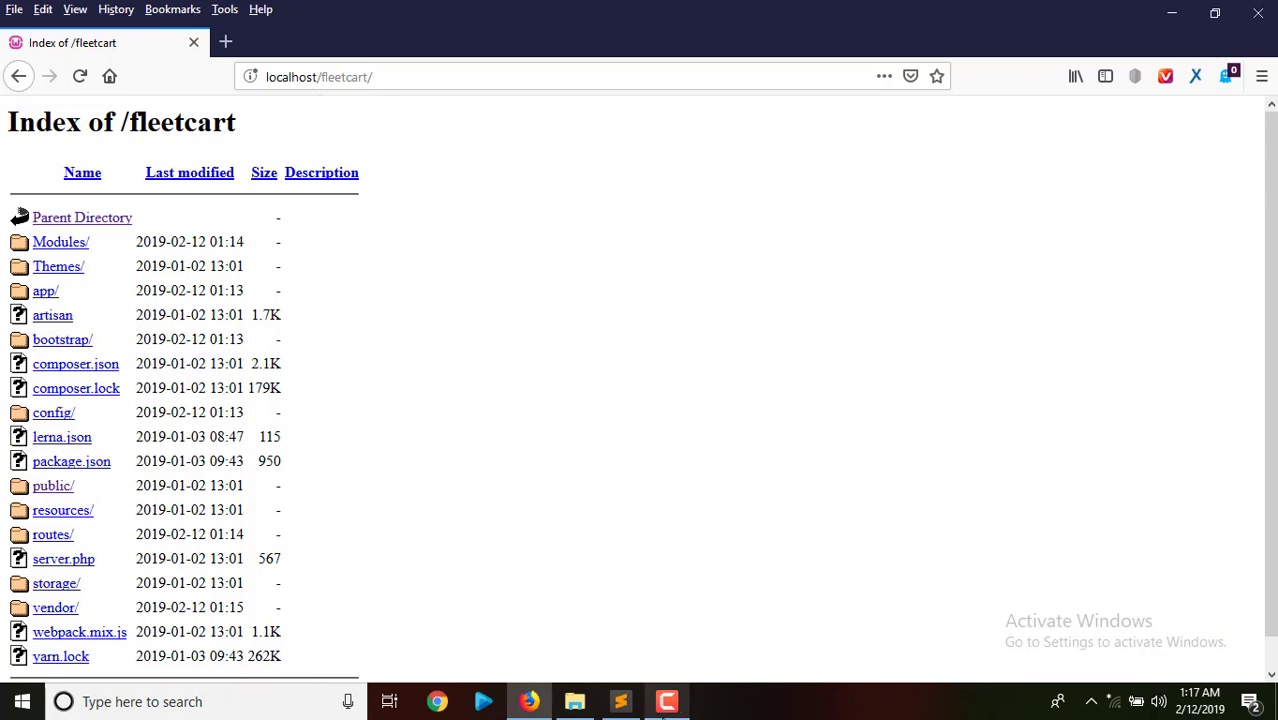
pyautogui.click(573, 701)
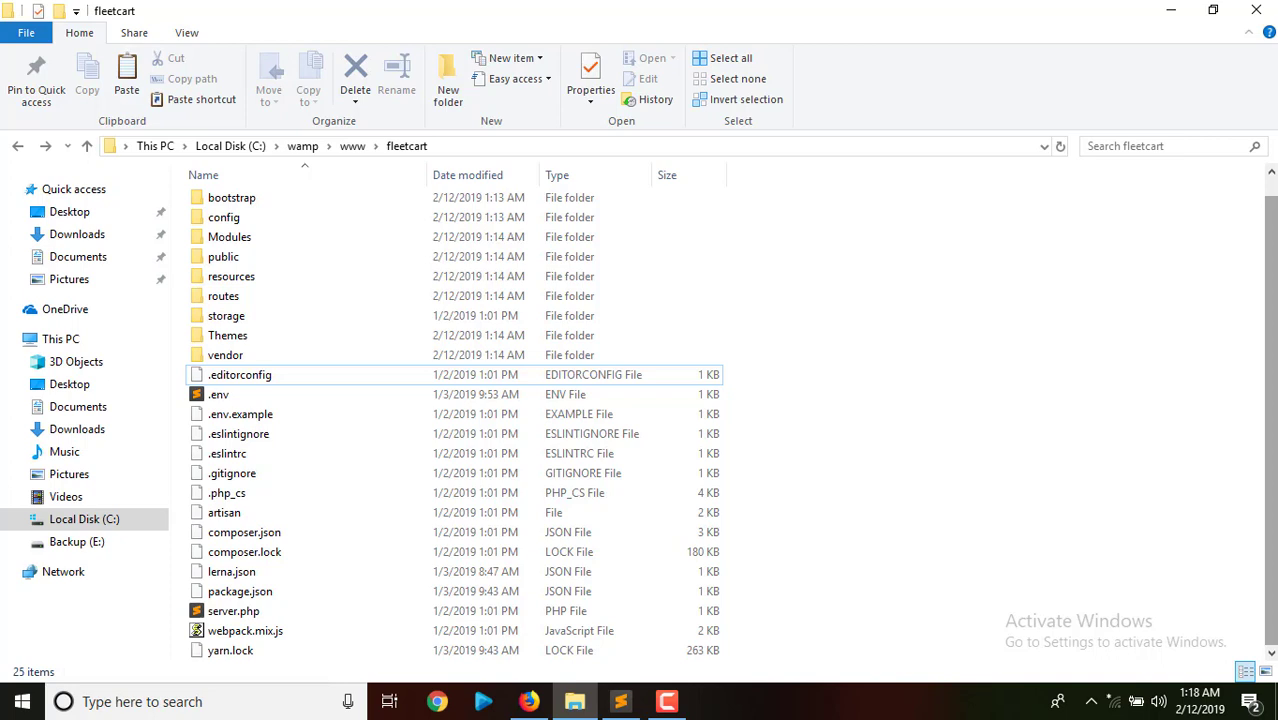
pyautogui.moveTo(996, 338)
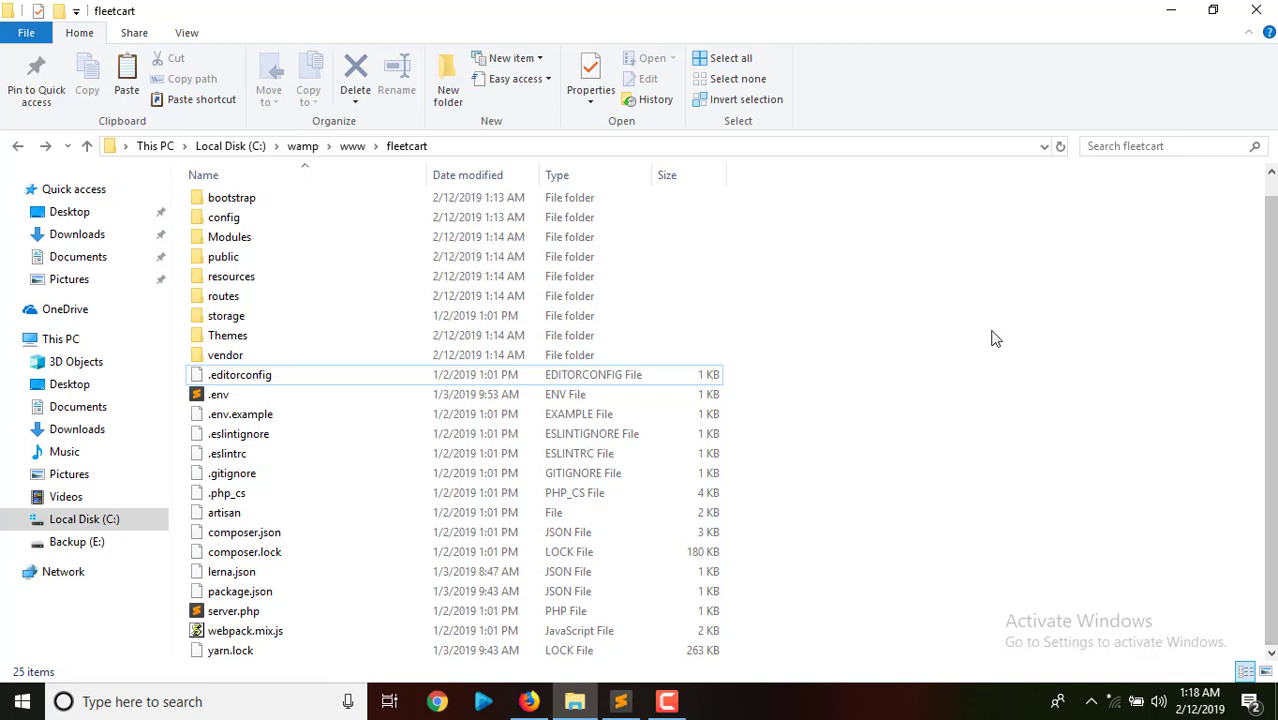
# Add a new blank text document to the fleetcart folder from the right-click New menu
pyautogui.rightClick(995, 338)
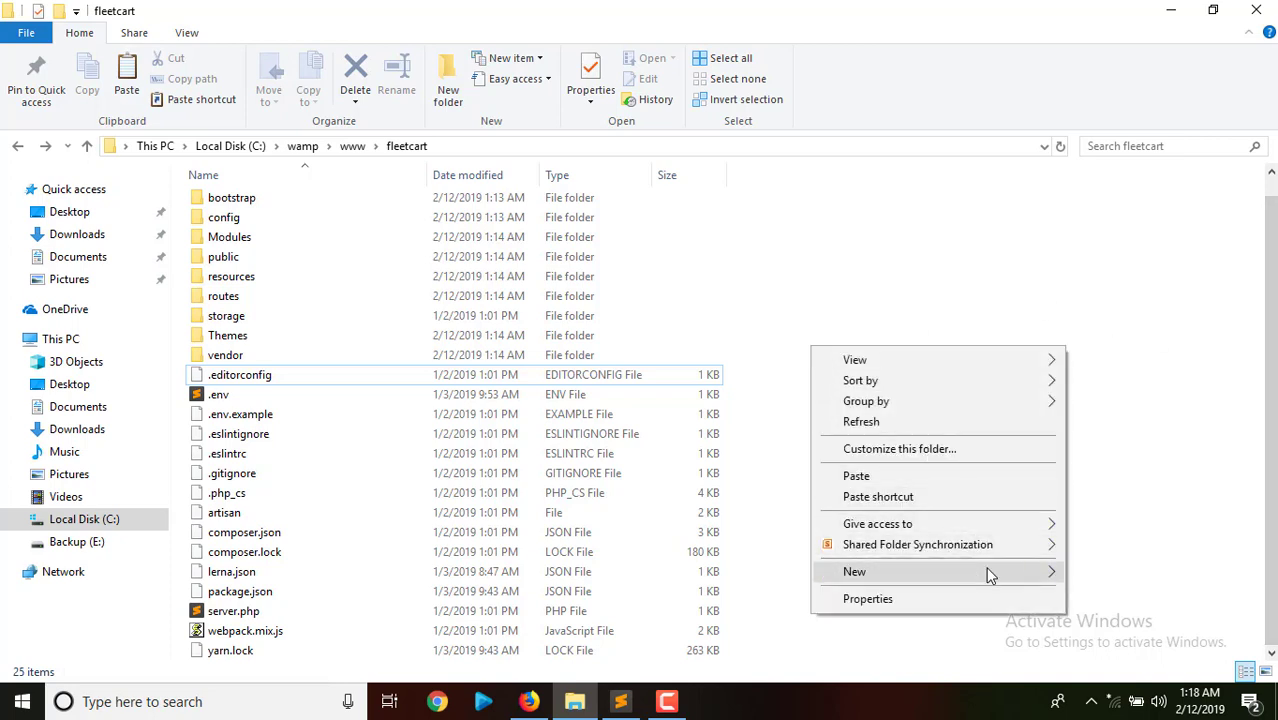
pyautogui.moveTo(854, 571)
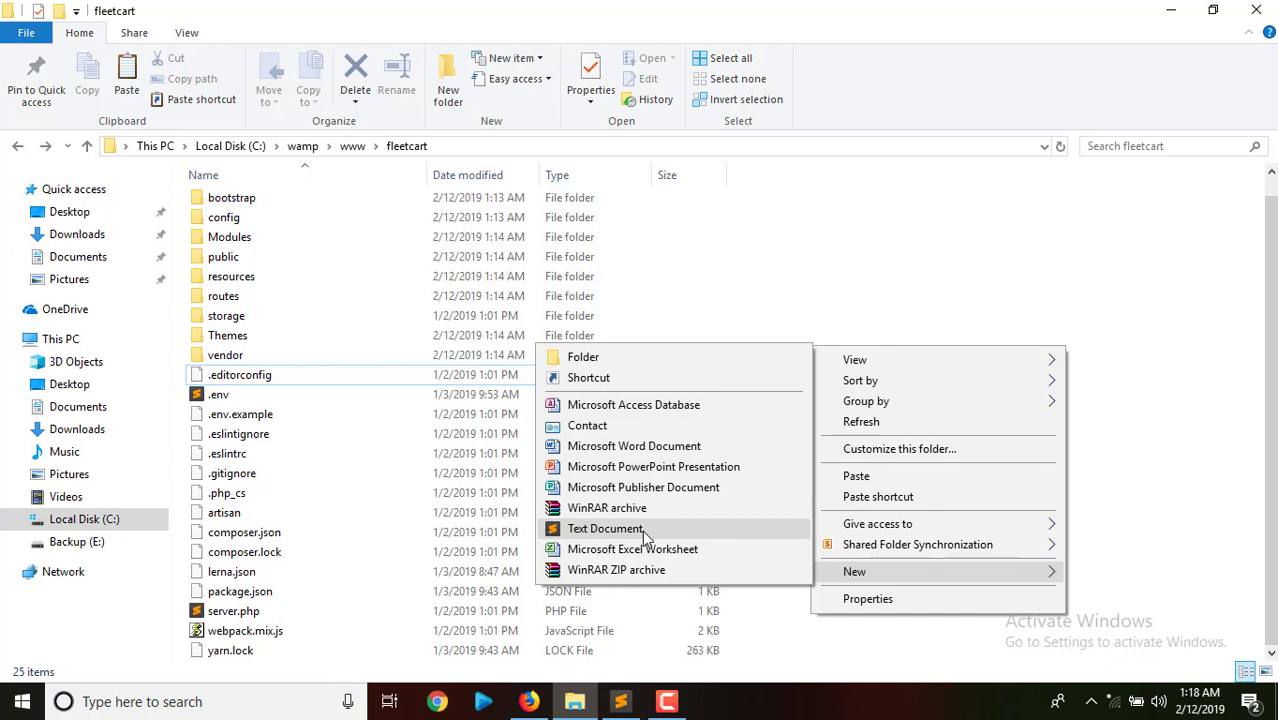
pyautogui.click(605, 528)
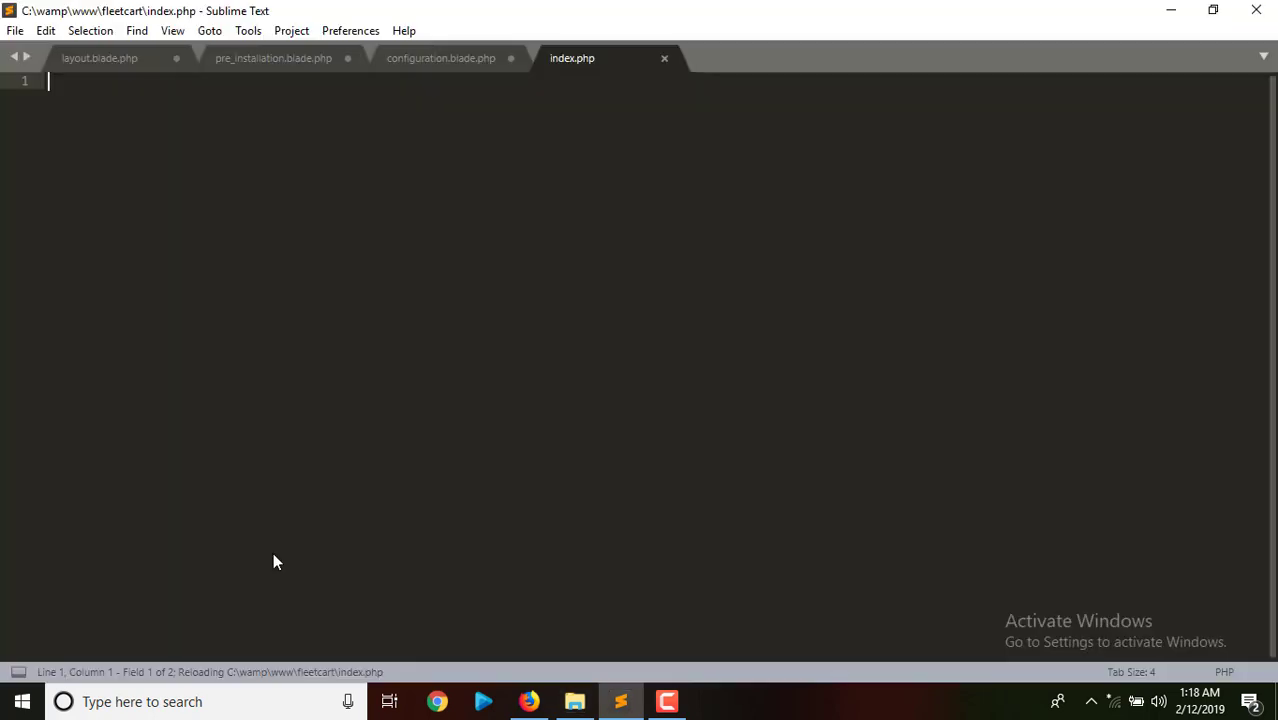
pyautogui.moveTo(192, 210)
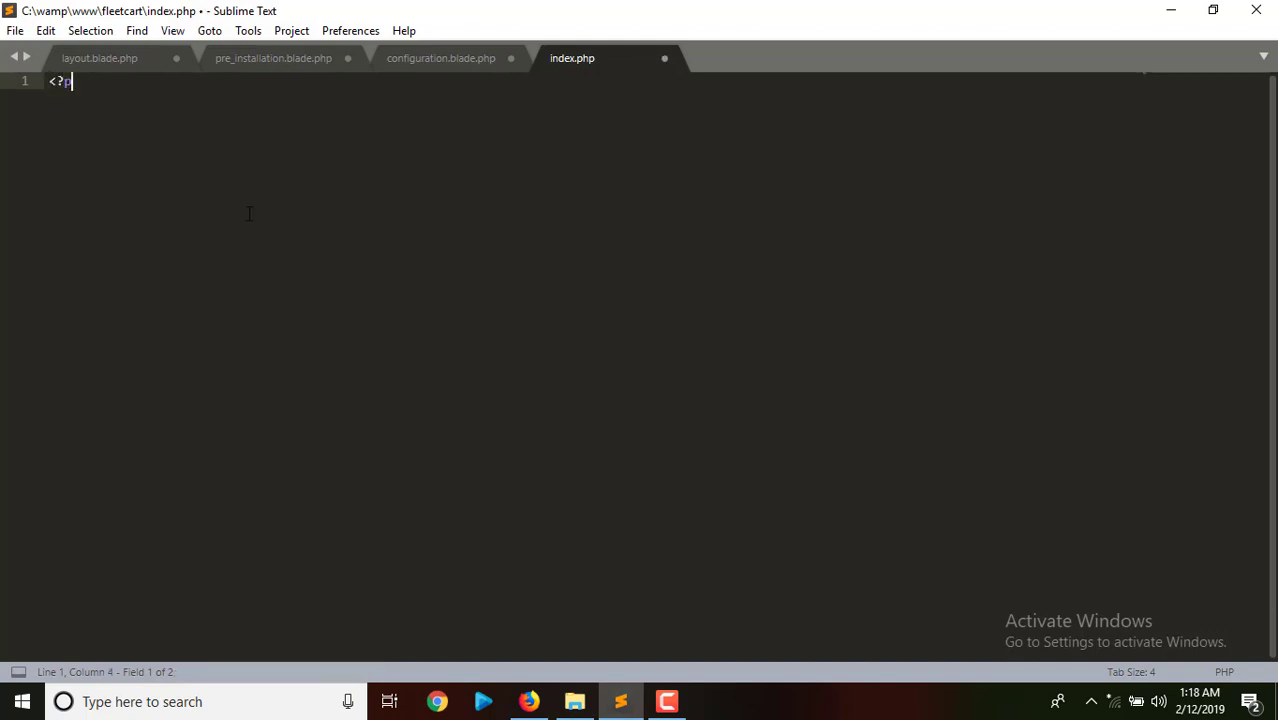
# Write <?php header("location: public/"); ?> into index.php and save it
pyautogui.write('php')
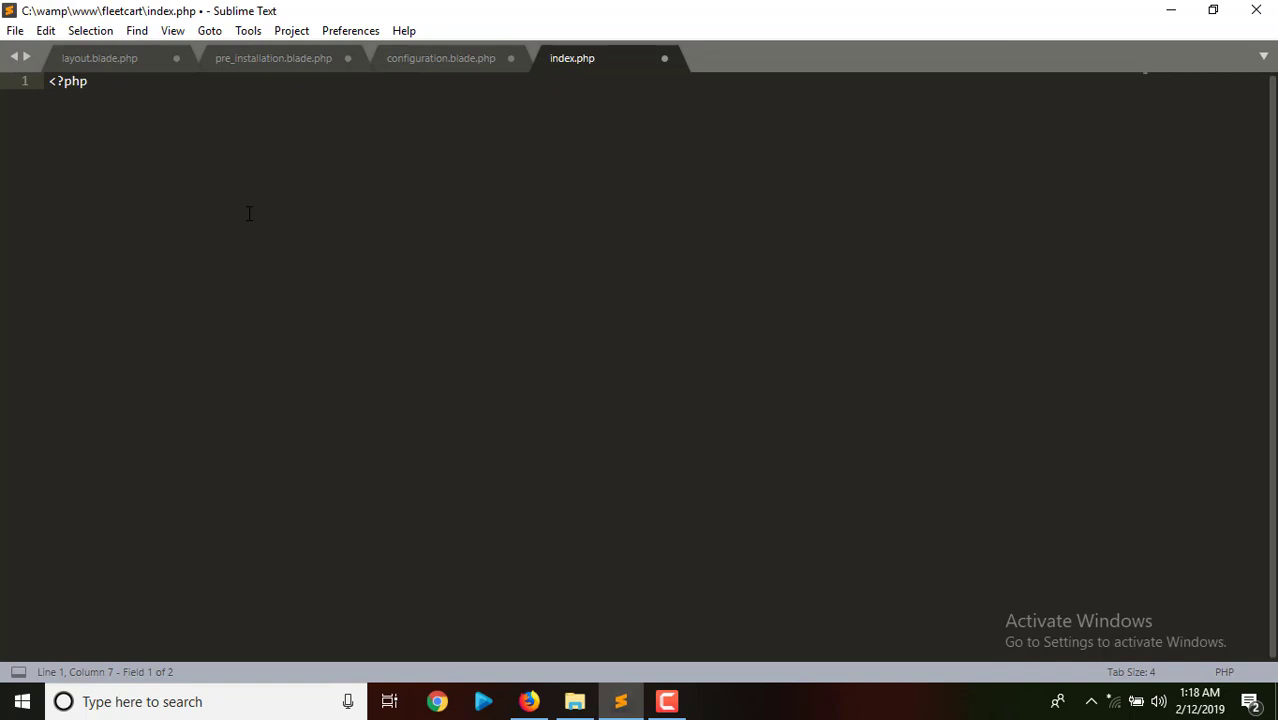
pyautogui.write('header("location:')
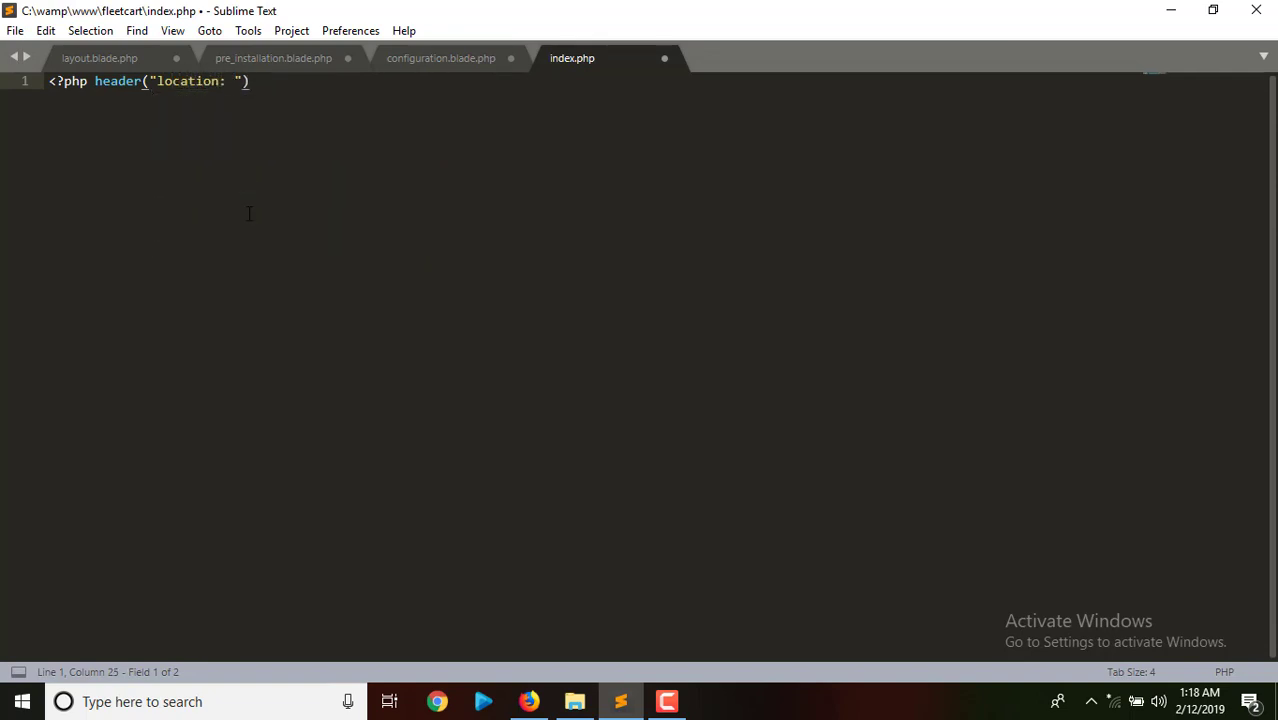
pyautogui.write('public/')
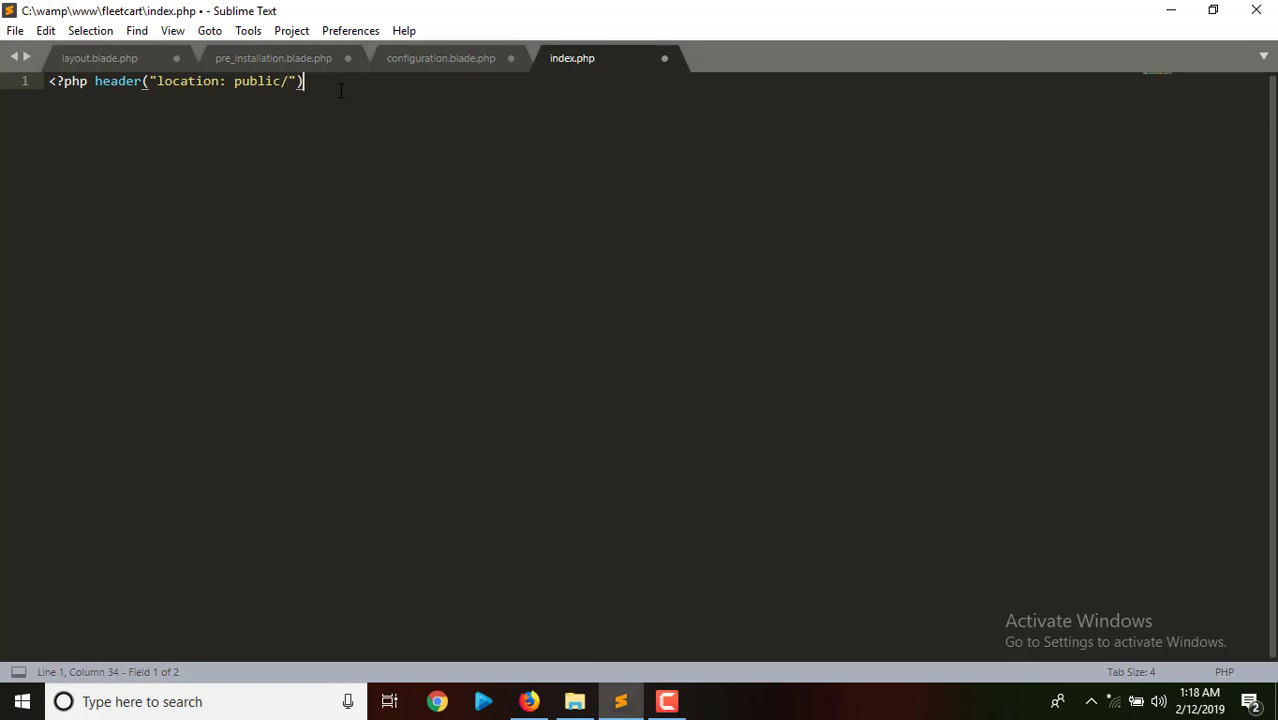
pyautogui.write('; ?>')
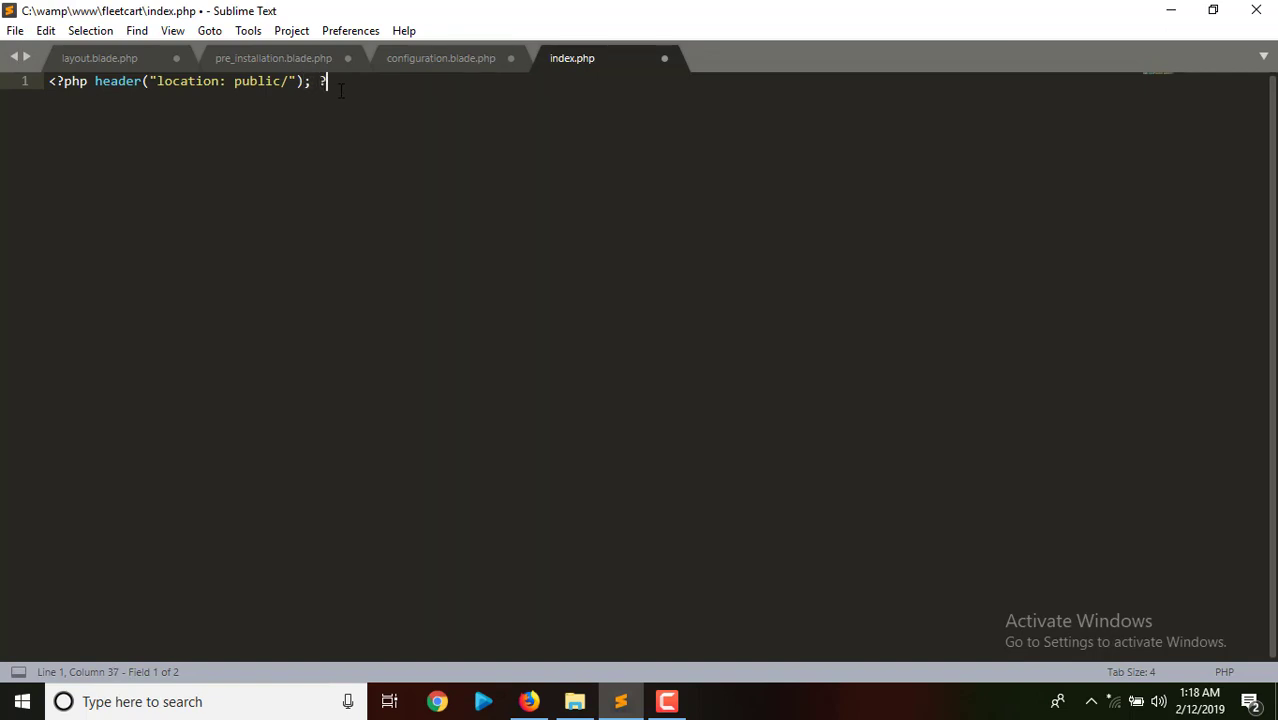
pyautogui.press('ctrl+s')
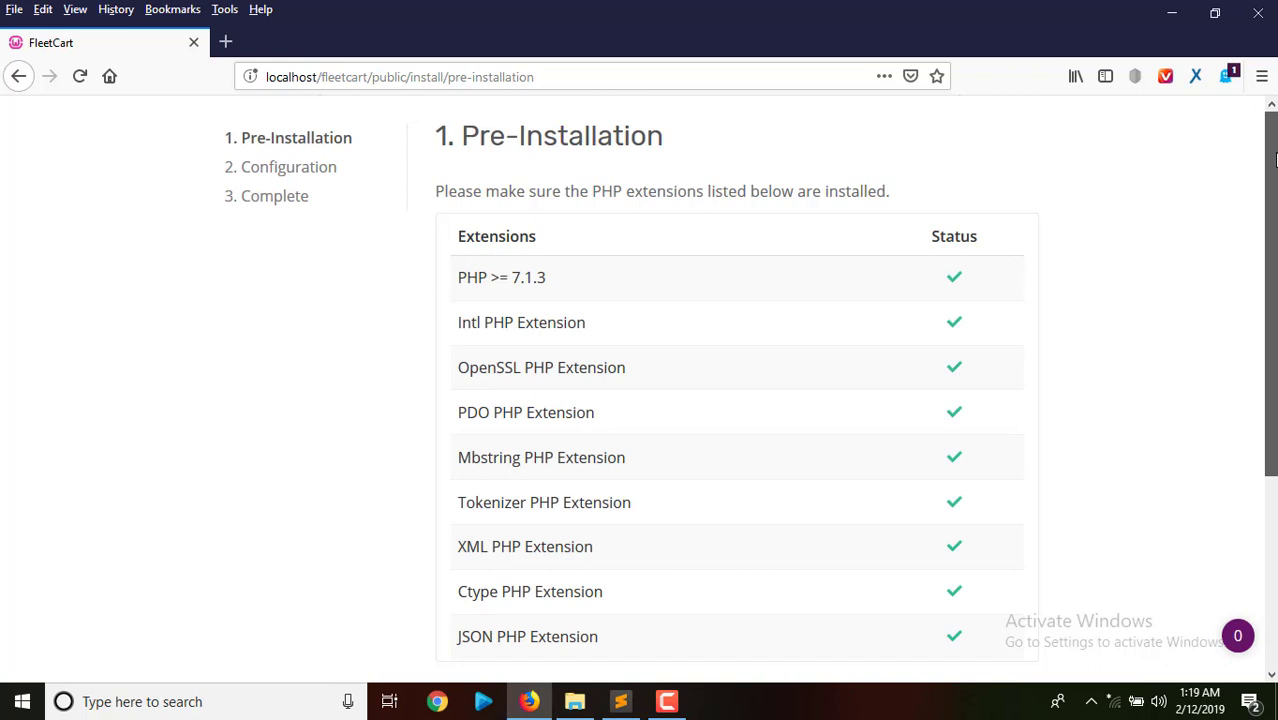
# Continue from the passing pre-installation checks to the installer's Configuration step
pyautogui.scroll(-3)
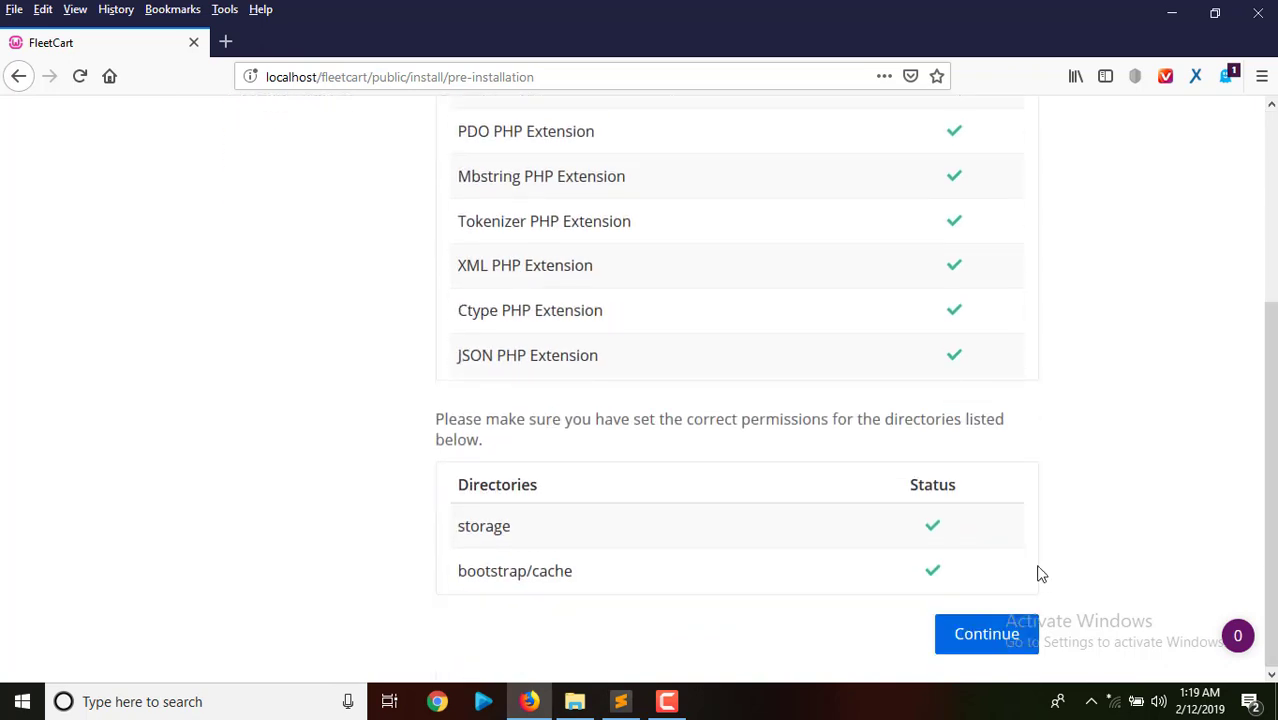
pyautogui.click(986, 633)
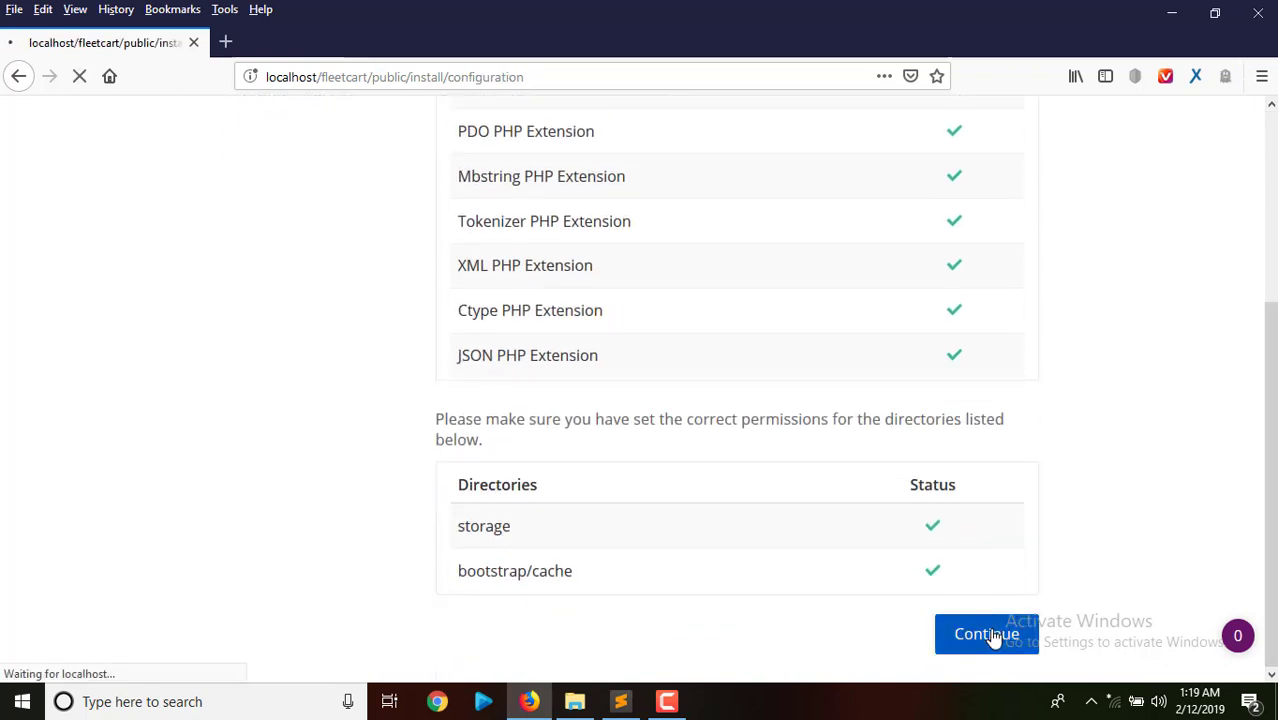
pyautogui.click(986, 634)
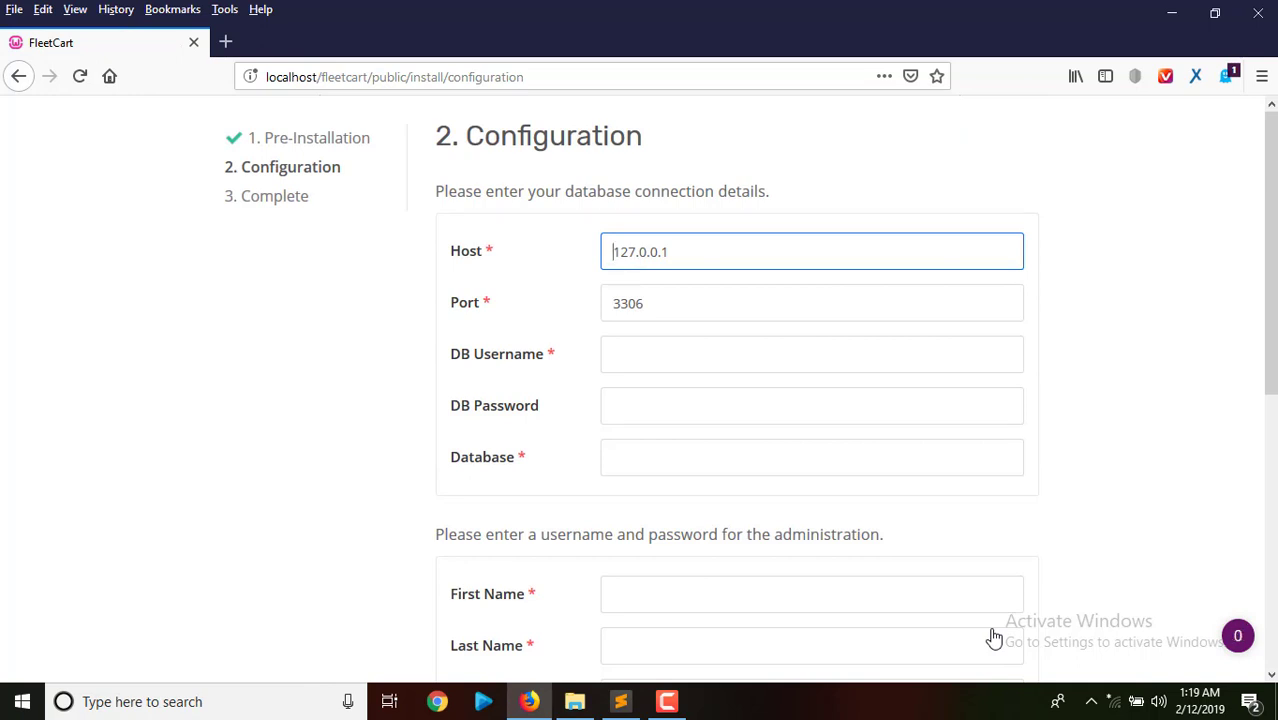
# Enter database username Avinash, its password, and the fleetcart database name
pyautogui.click(811, 354)
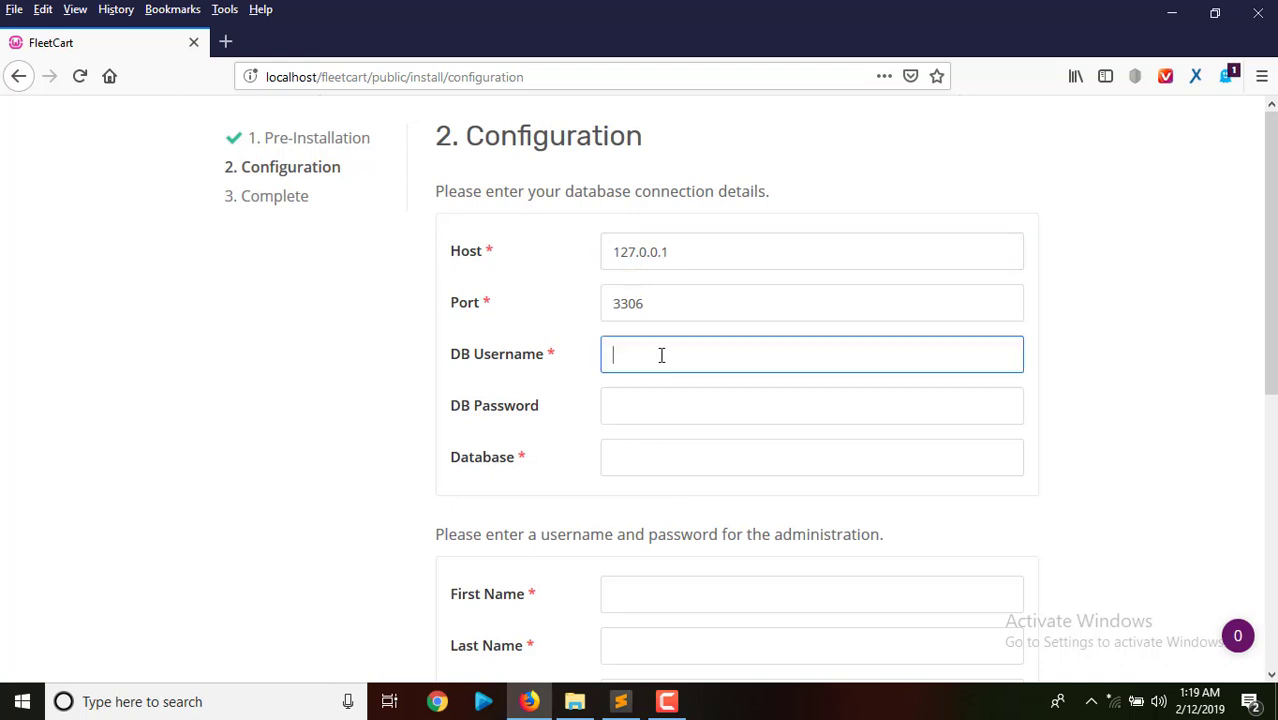
pyautogui.write('Avinash')
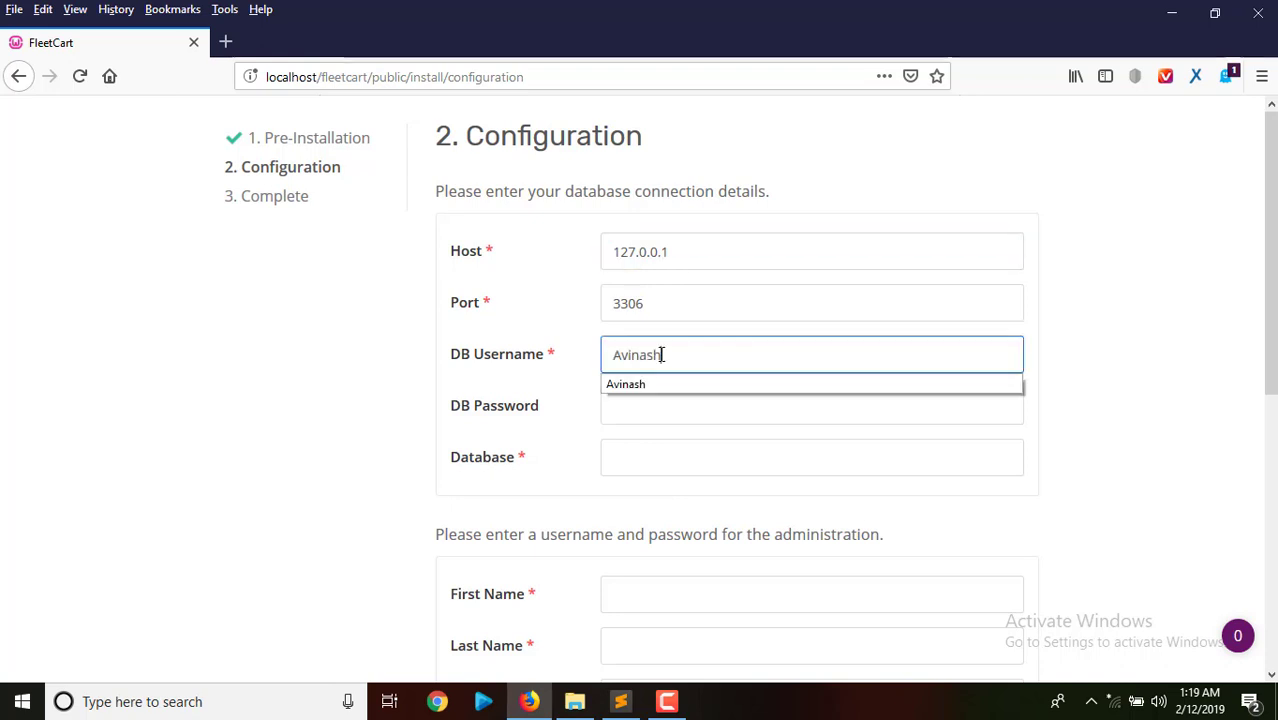
pyautogui.write('password')
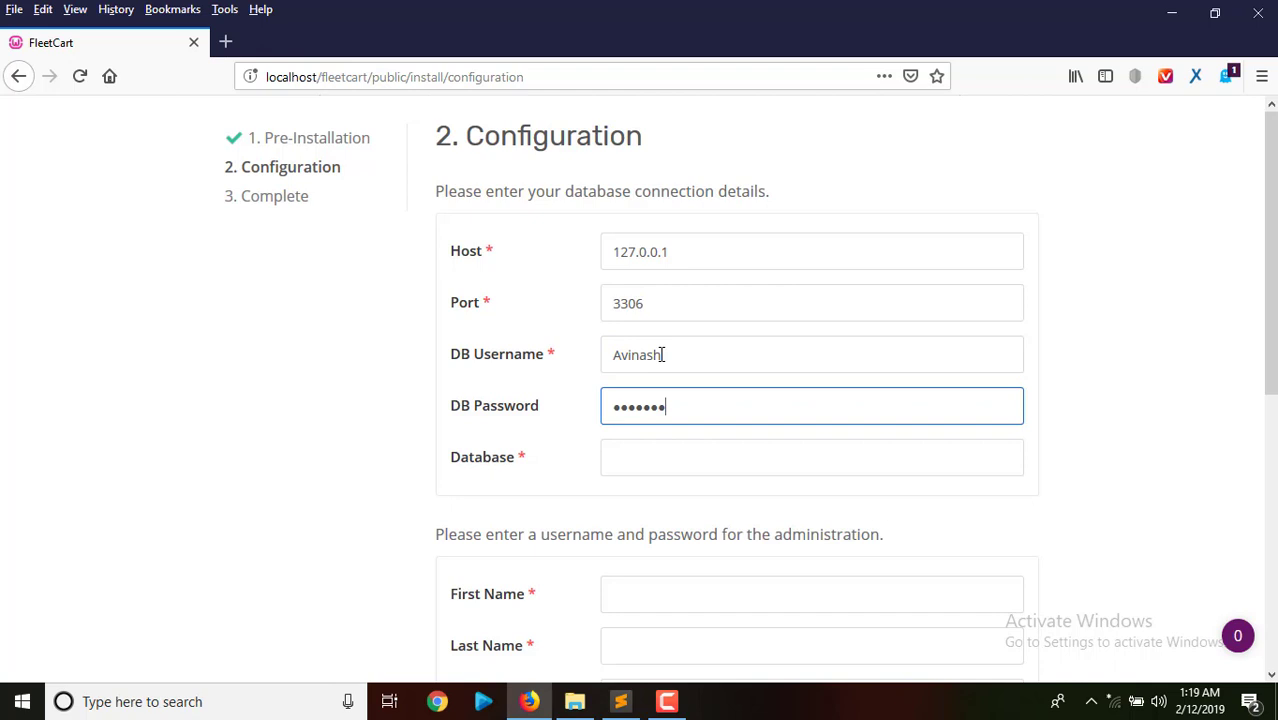
pyautogui.click(811, 457)
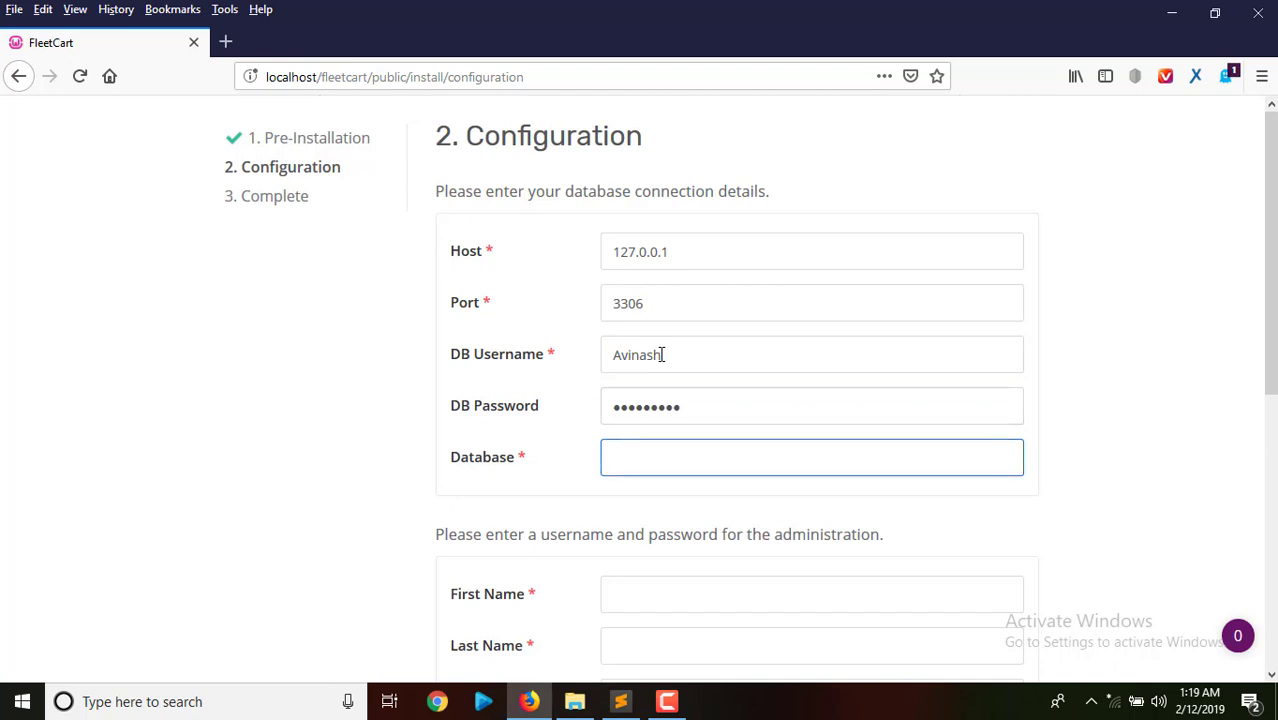
pyautogui.write('fleetcart')
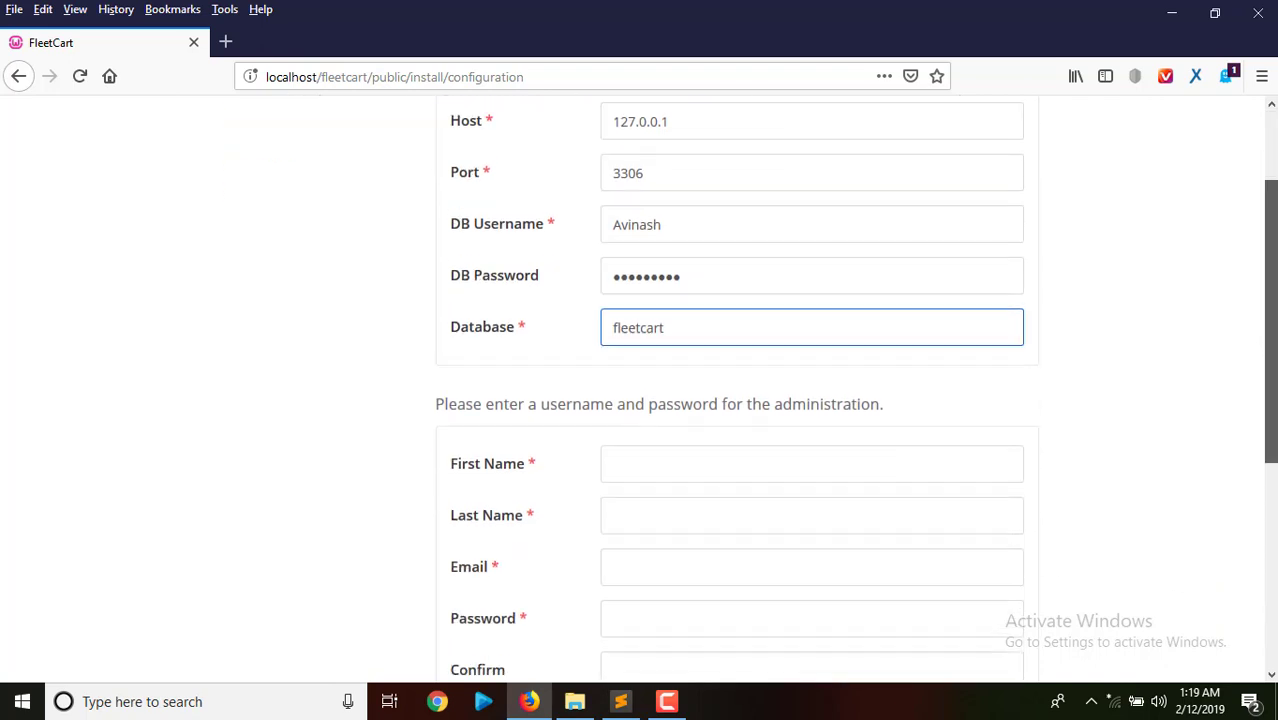
pyautogui.write('u')
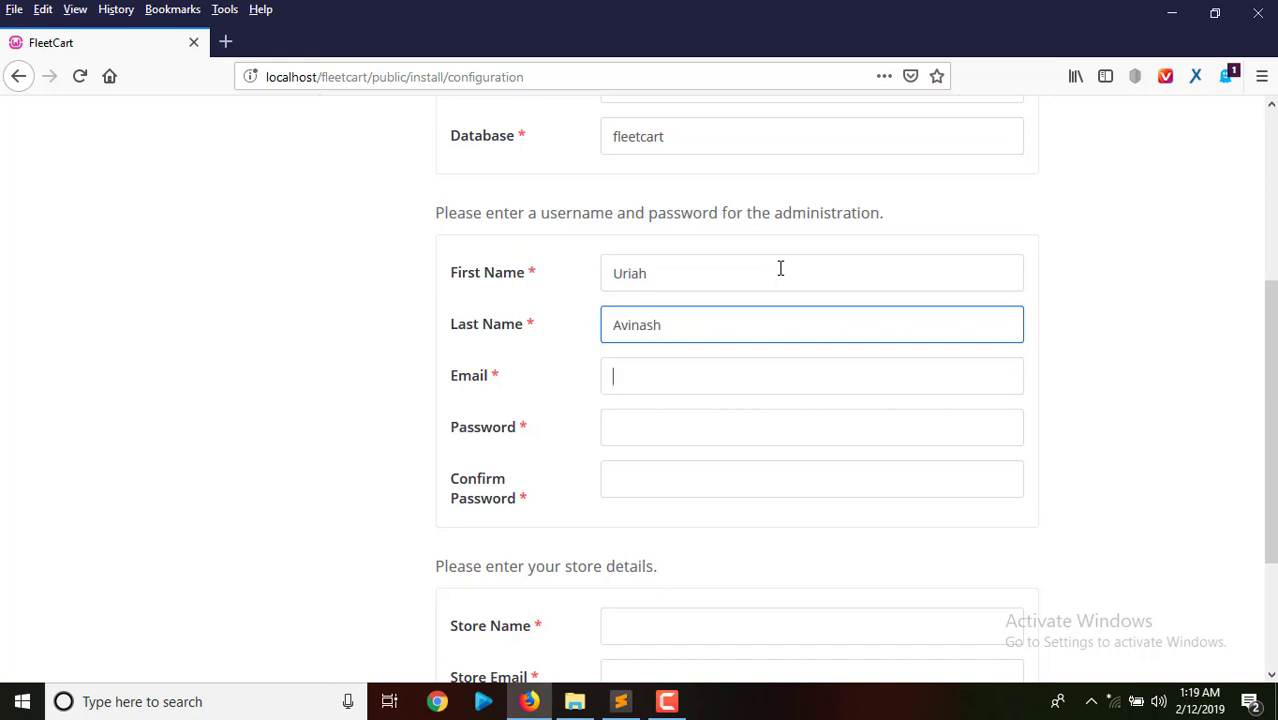
# Set the administrator email using the suggested admin@ address, then scroll to store details
pyautogui.click(811, 375)
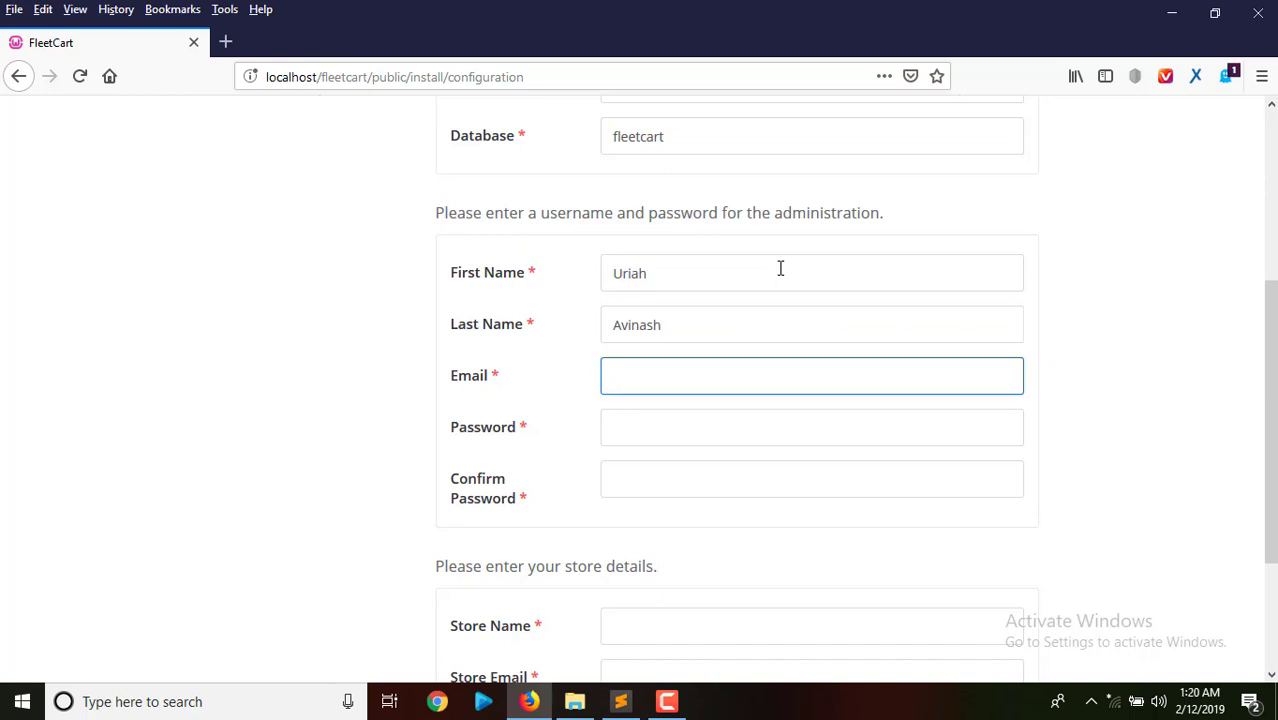
pyautogui.write('admin@')
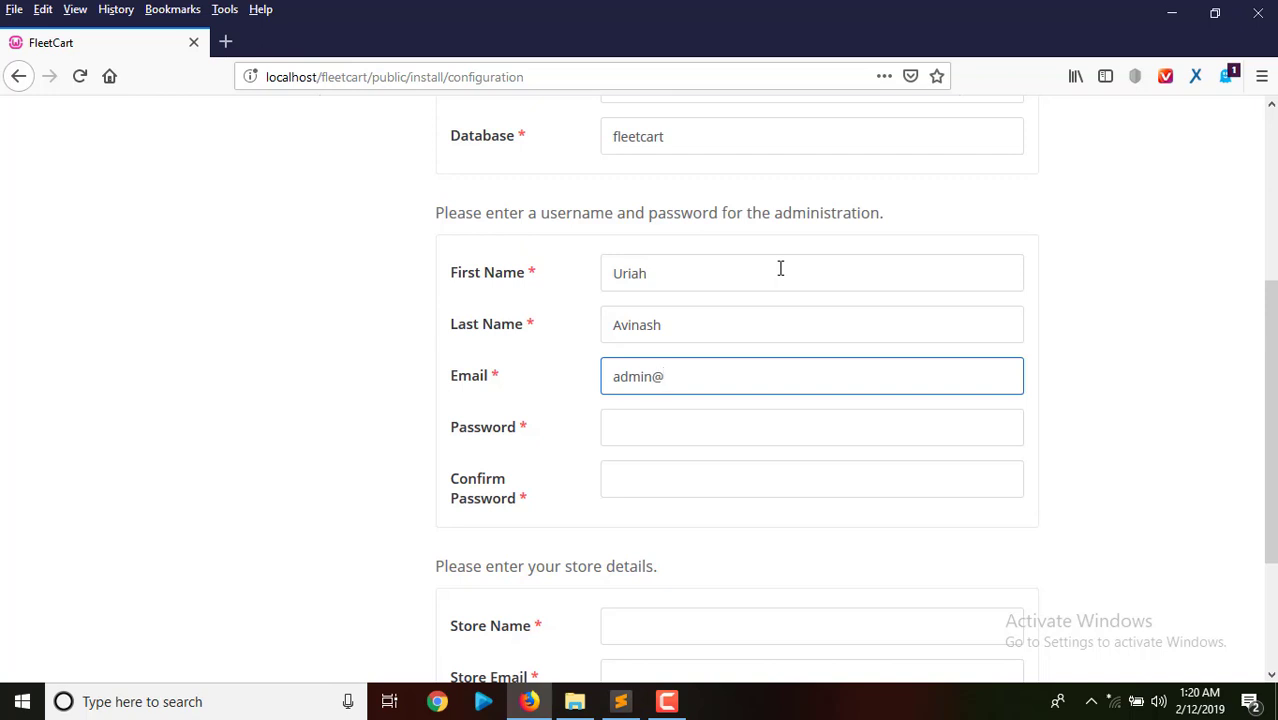
pyautogui.click(811, 427)
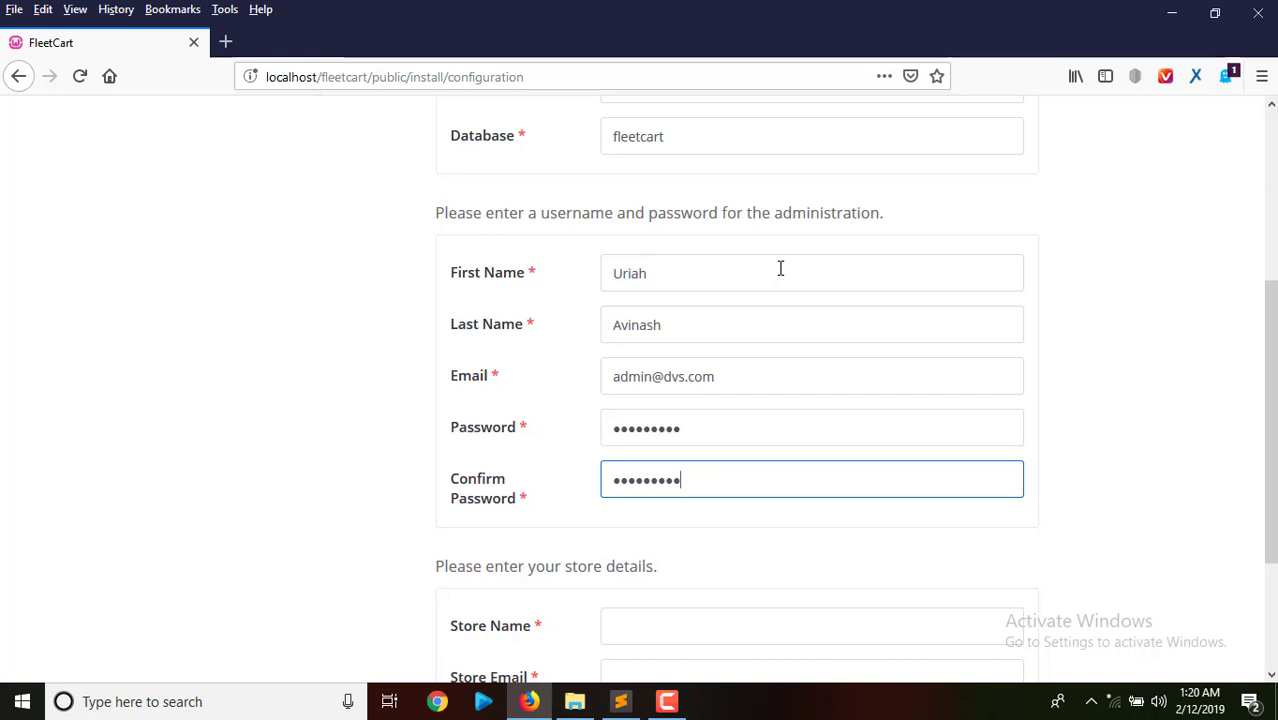
pyautogui.moveTo(745, 368)
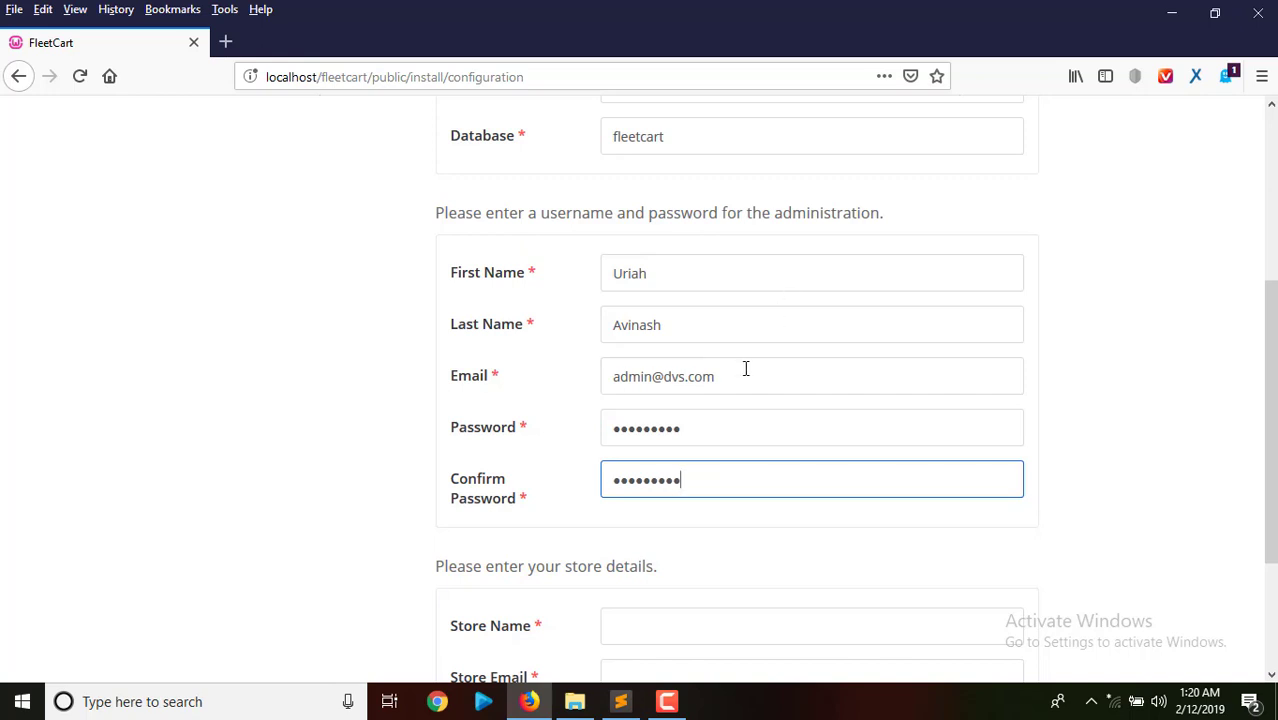
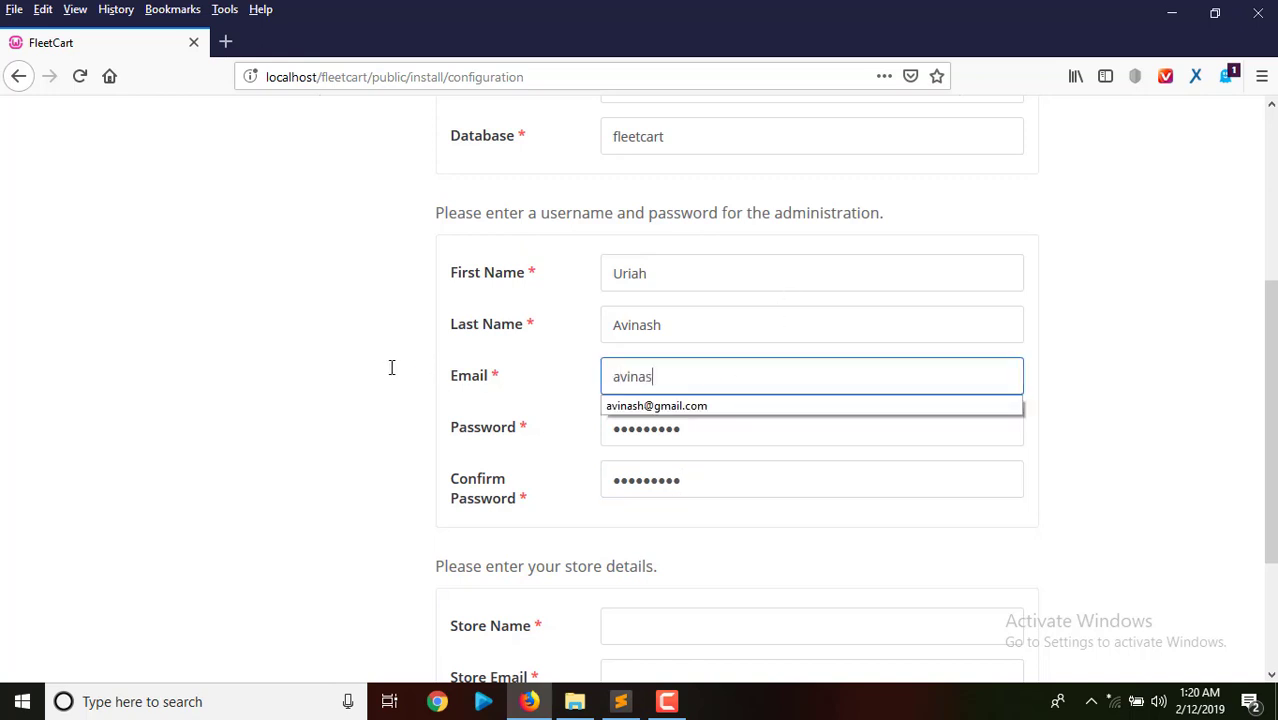
pyautogui.click(656, 405)
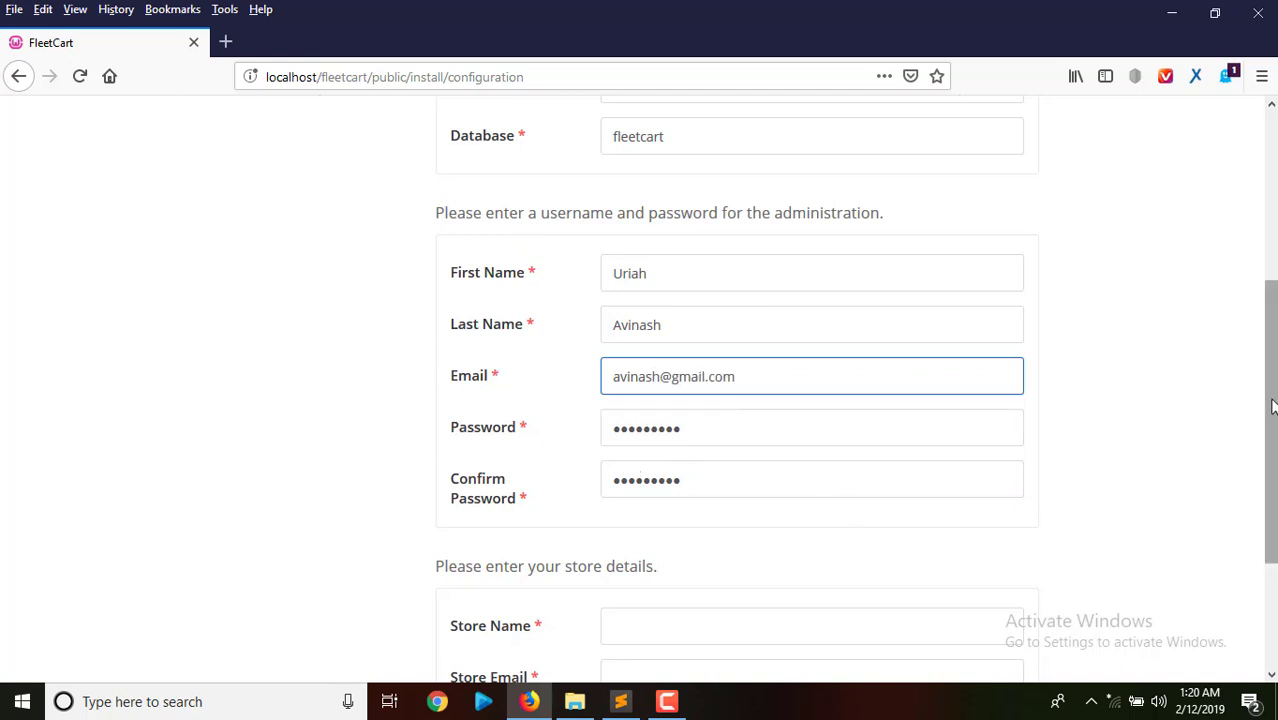
pyautogui.scroll(-3)
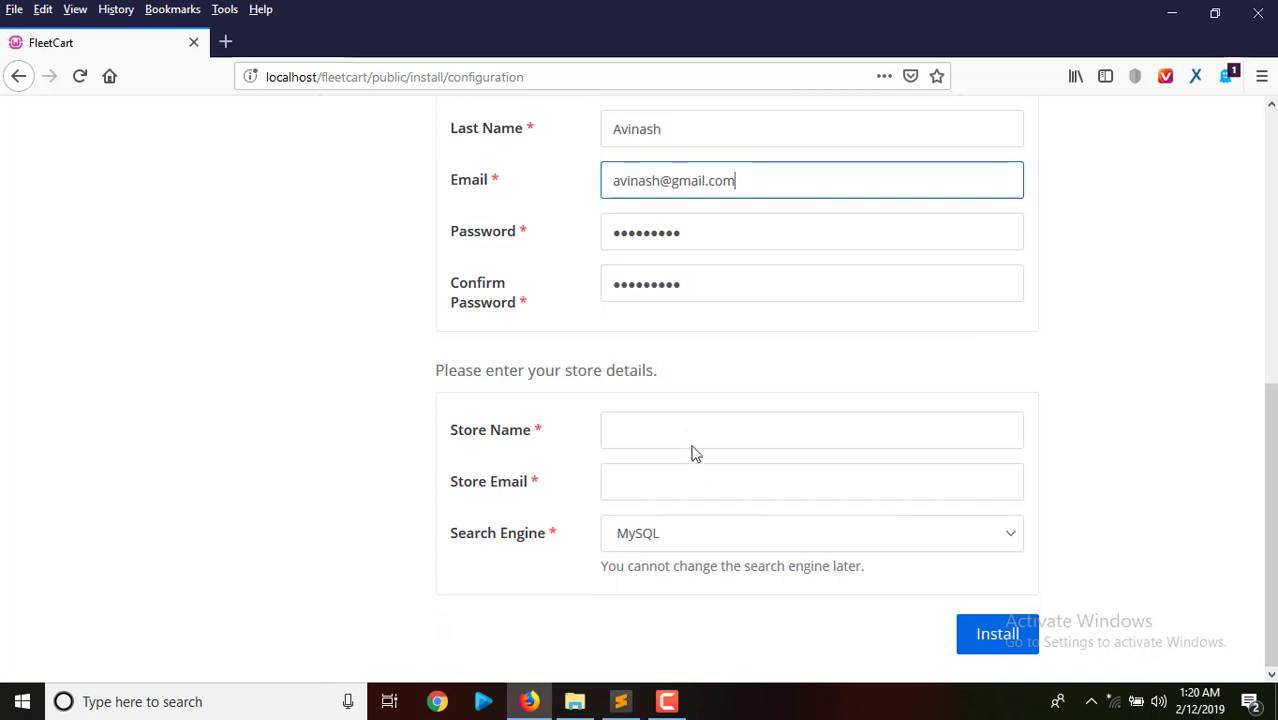
# Enter store name Da-viruz Systems and the suggested store email address
pyautogui.write('Da')
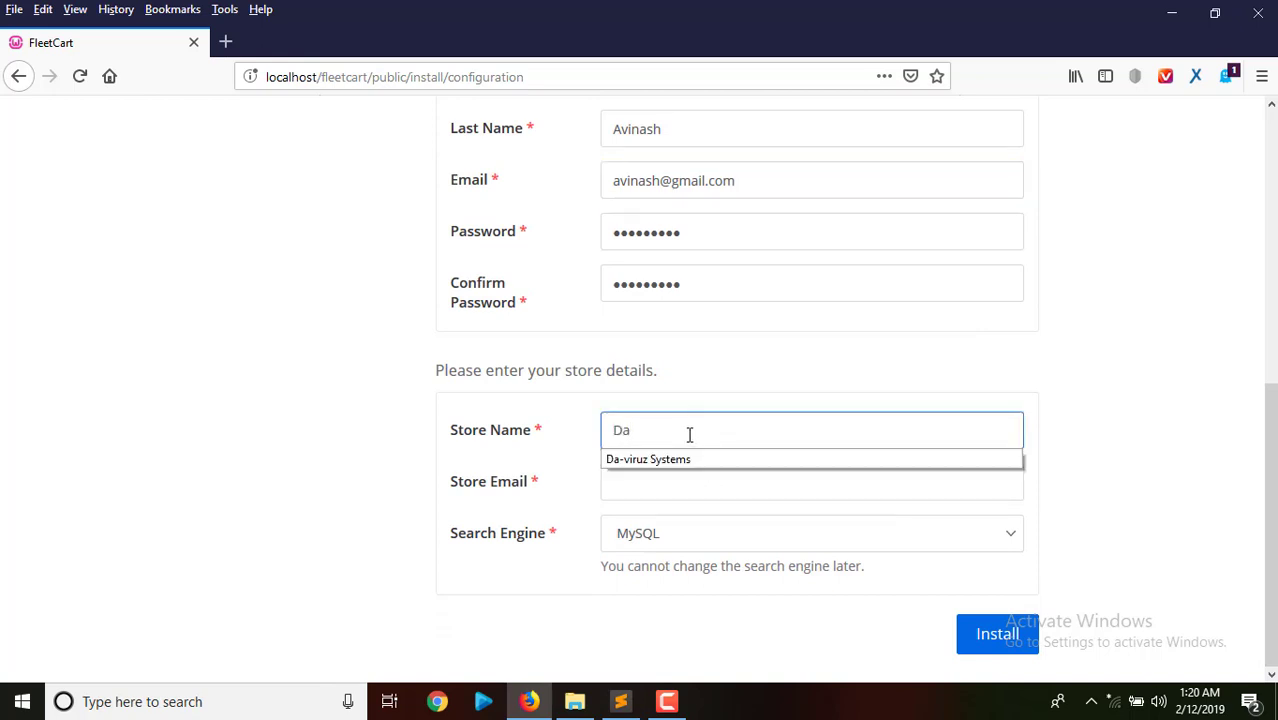
pyautogui.click(648, 458)
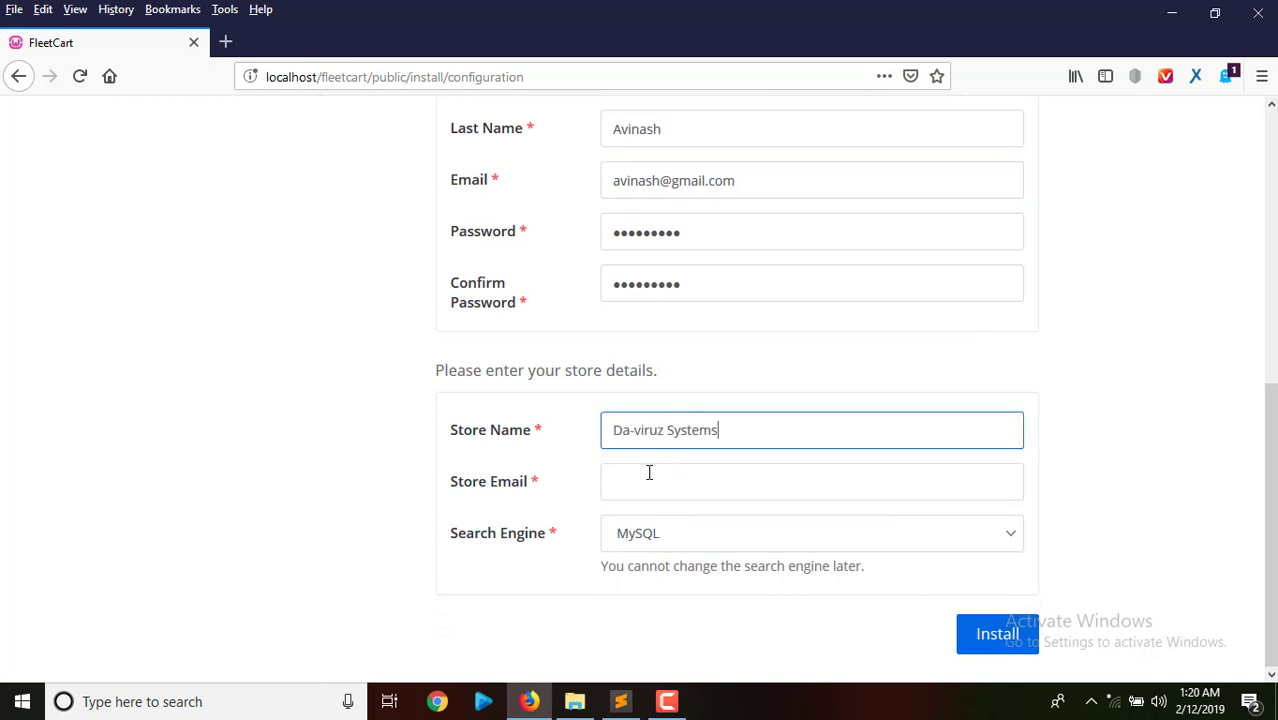
pyautogui.write('a')
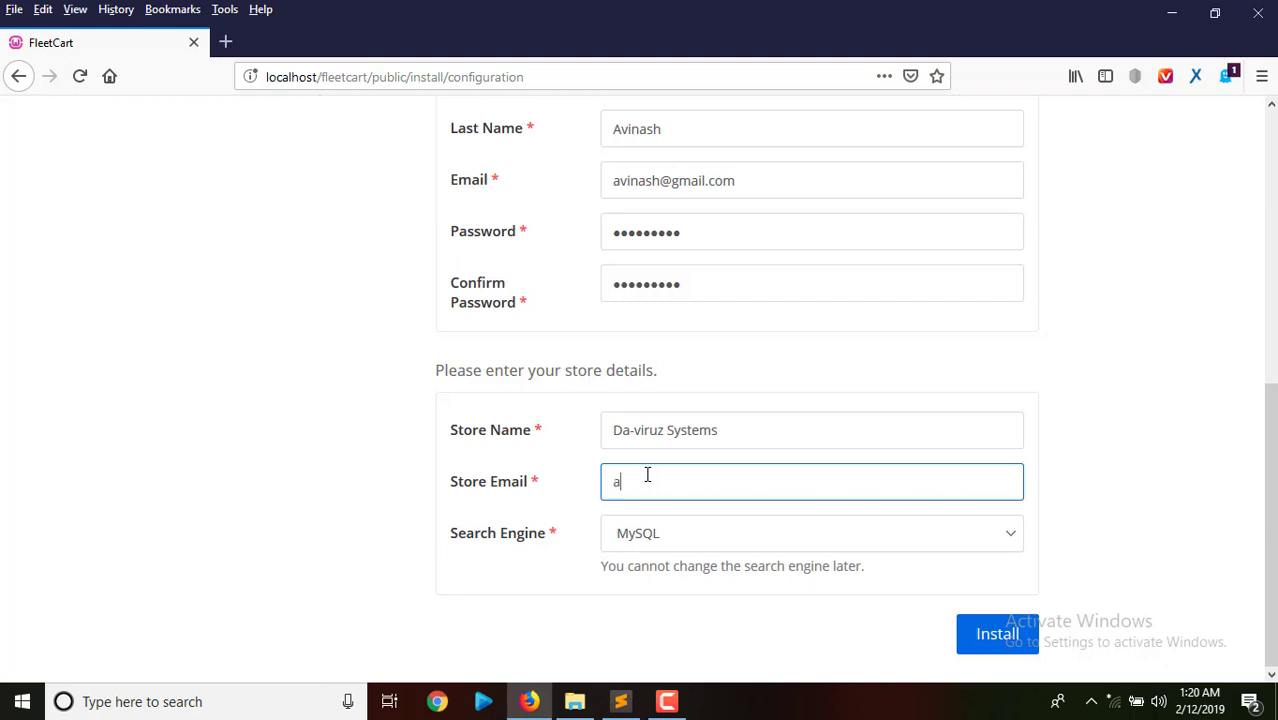
pyautogui.write('admin')
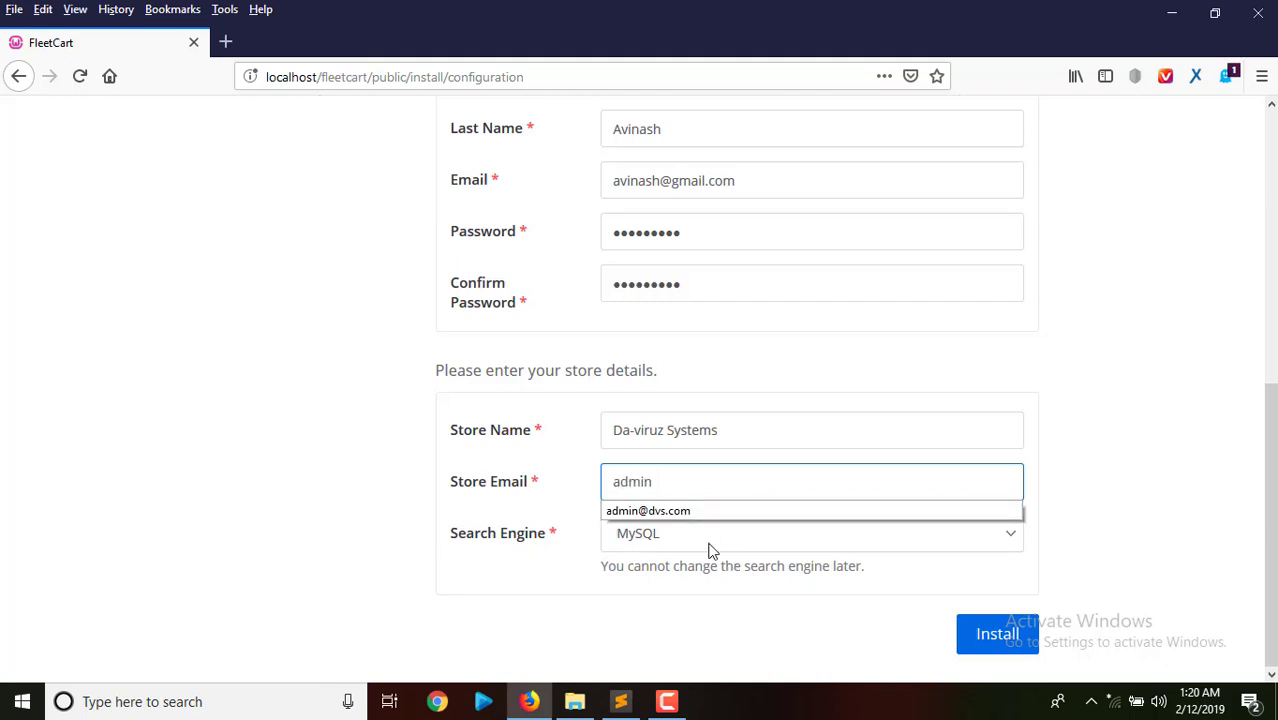
pyautogui.click(648, 510)
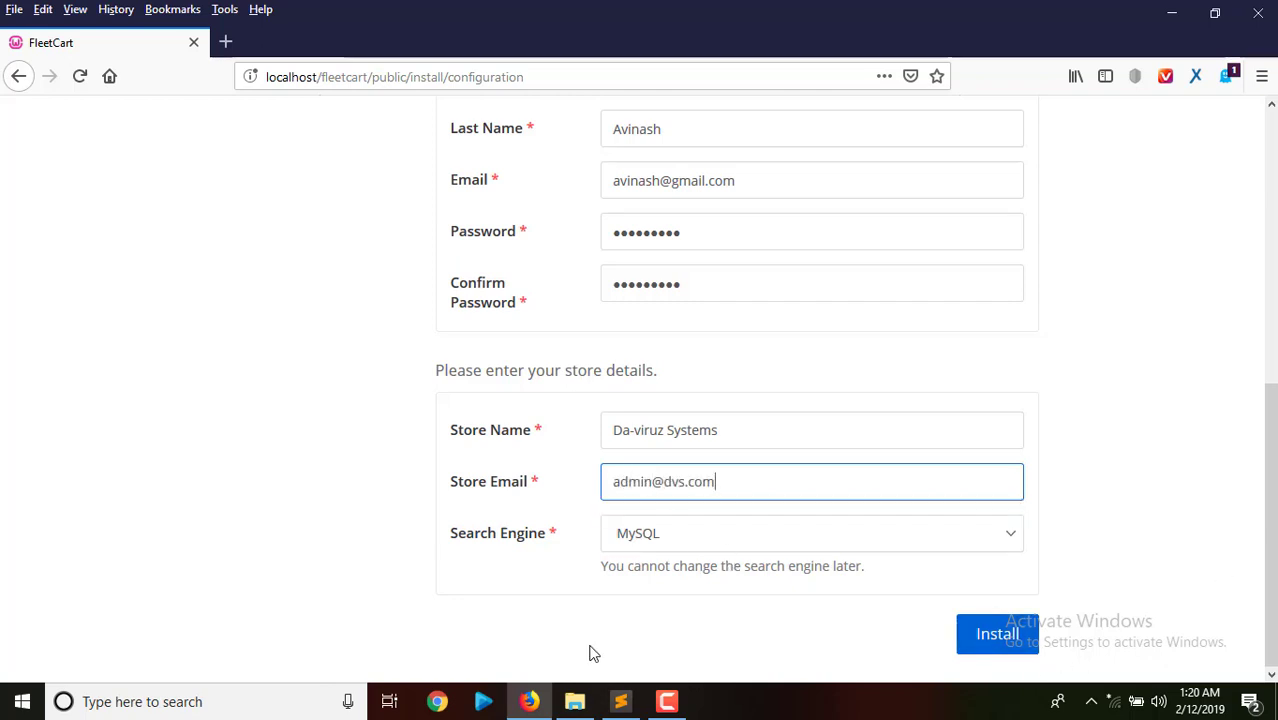
pyautogui.moveTo(1087, 631)
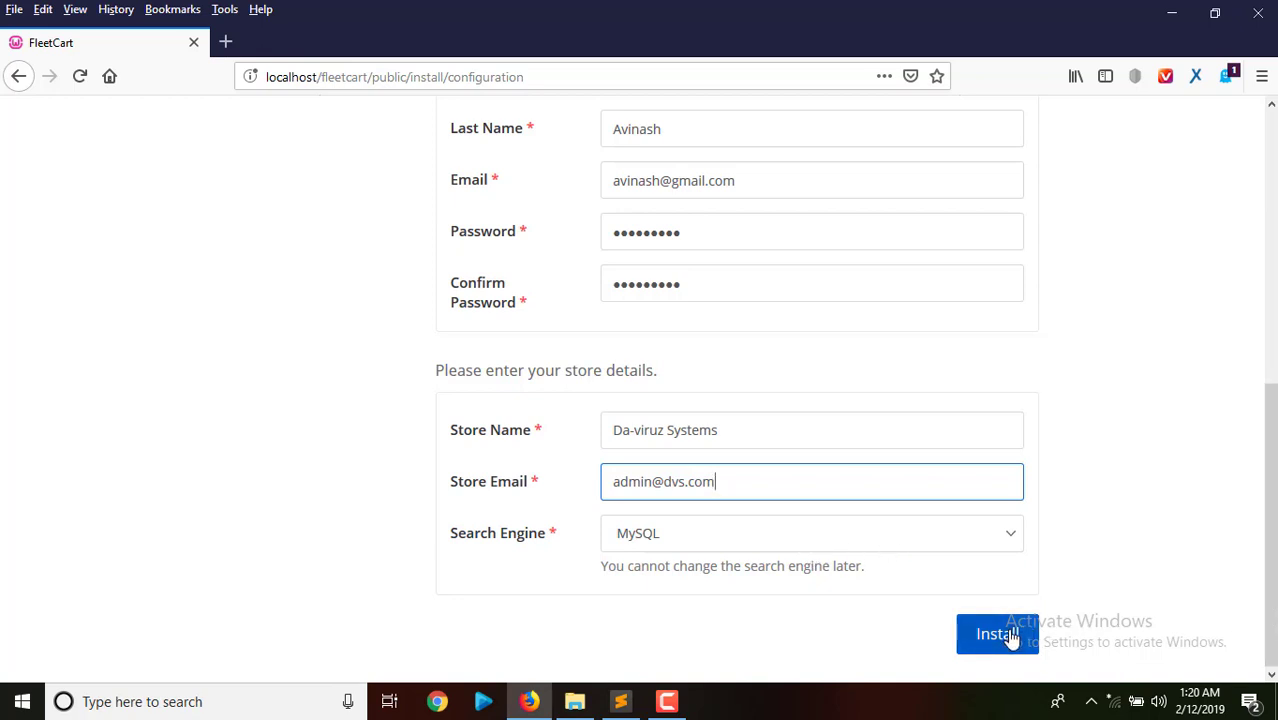
# Submit the installation, keeping MySQL as the search engine
pyautogui.click(996, 633)
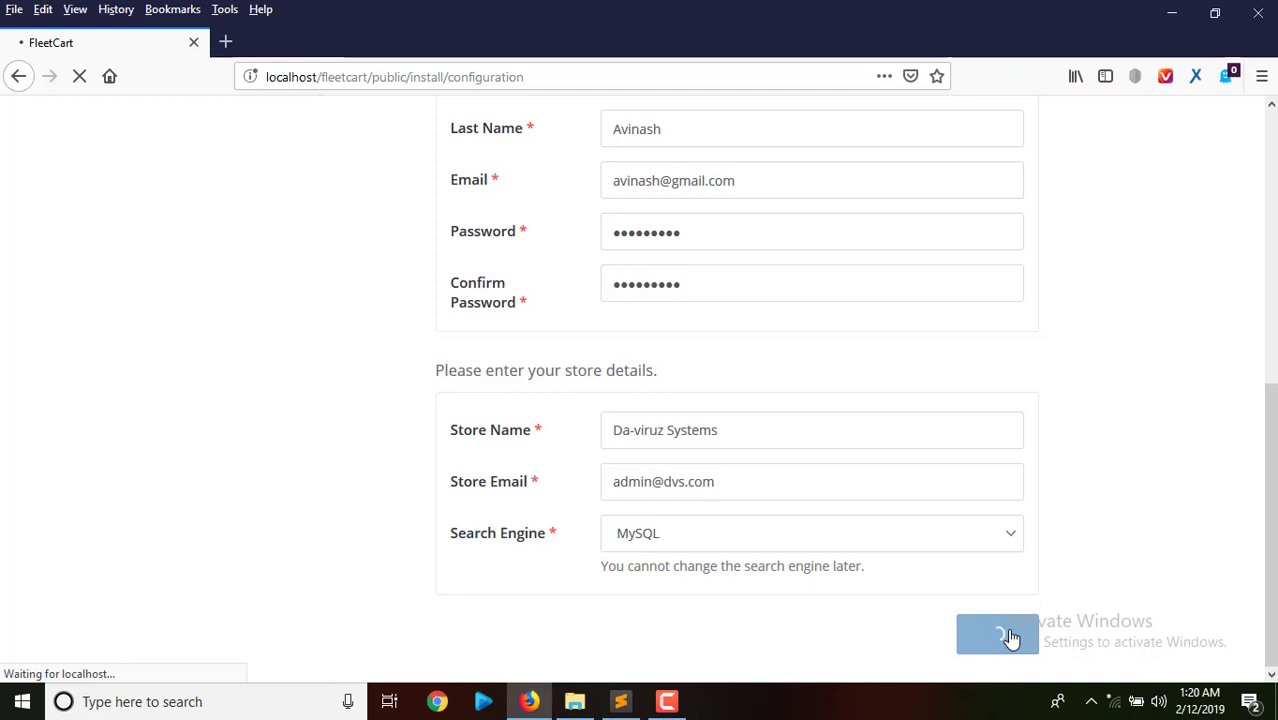
pyautogui.click(996, 634)
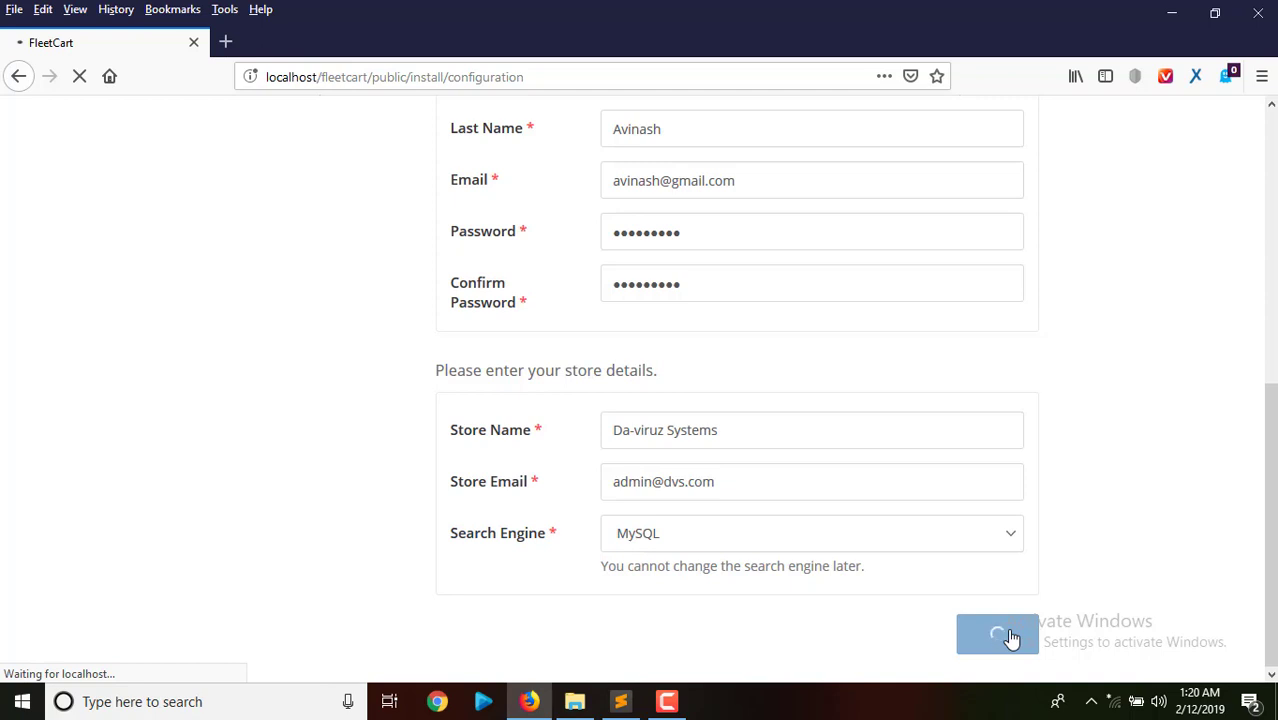
pyautogui.click(996, 634)
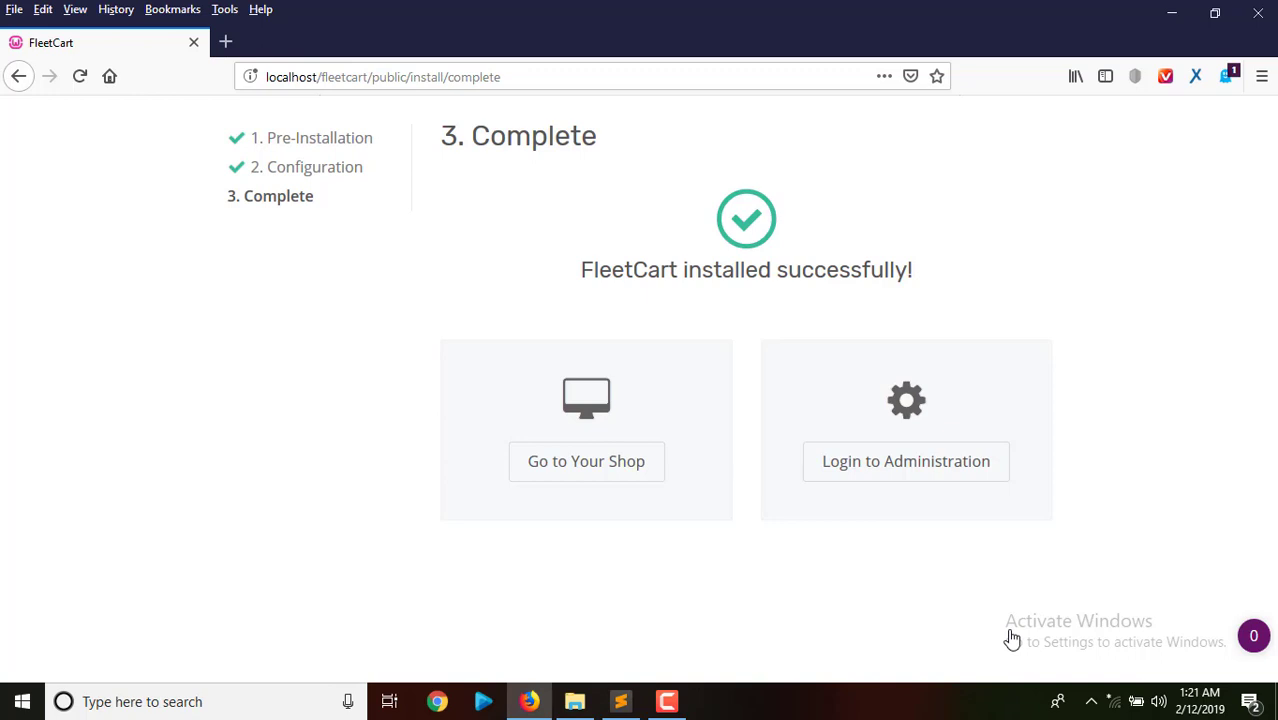
pyautogui.moveTo(586, 461)
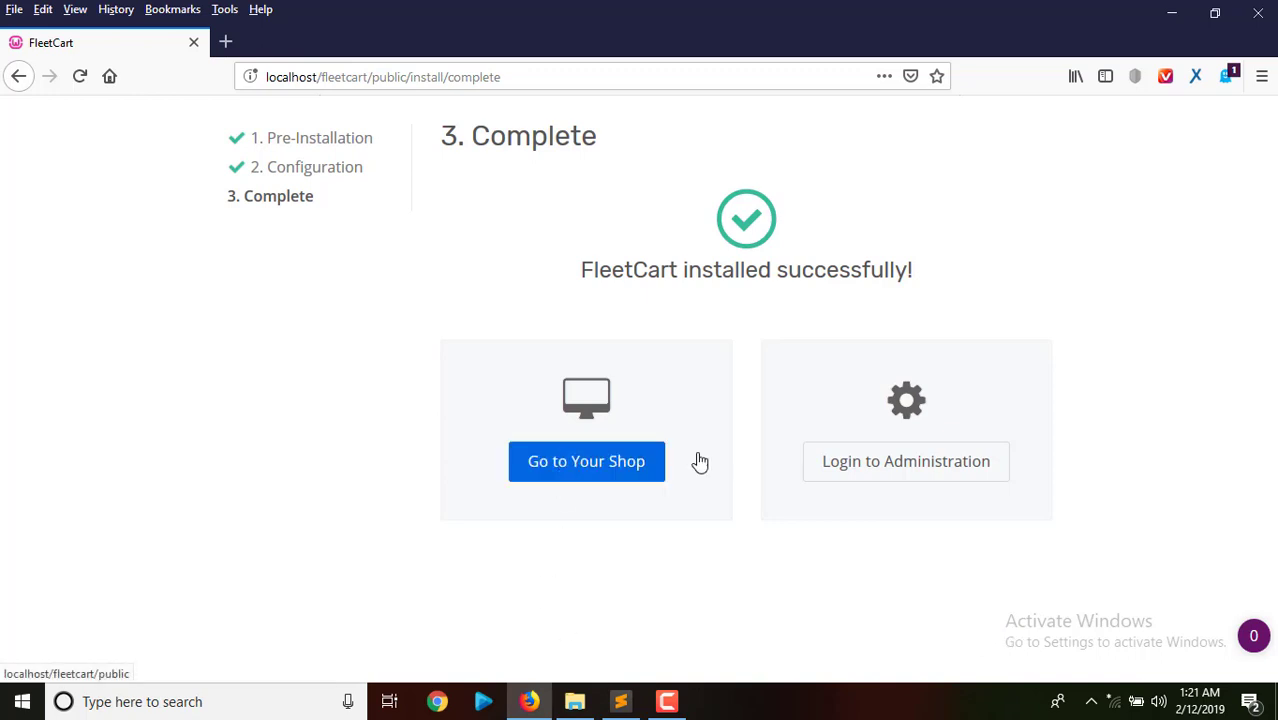
pyautogui.moveTo(905, 461)
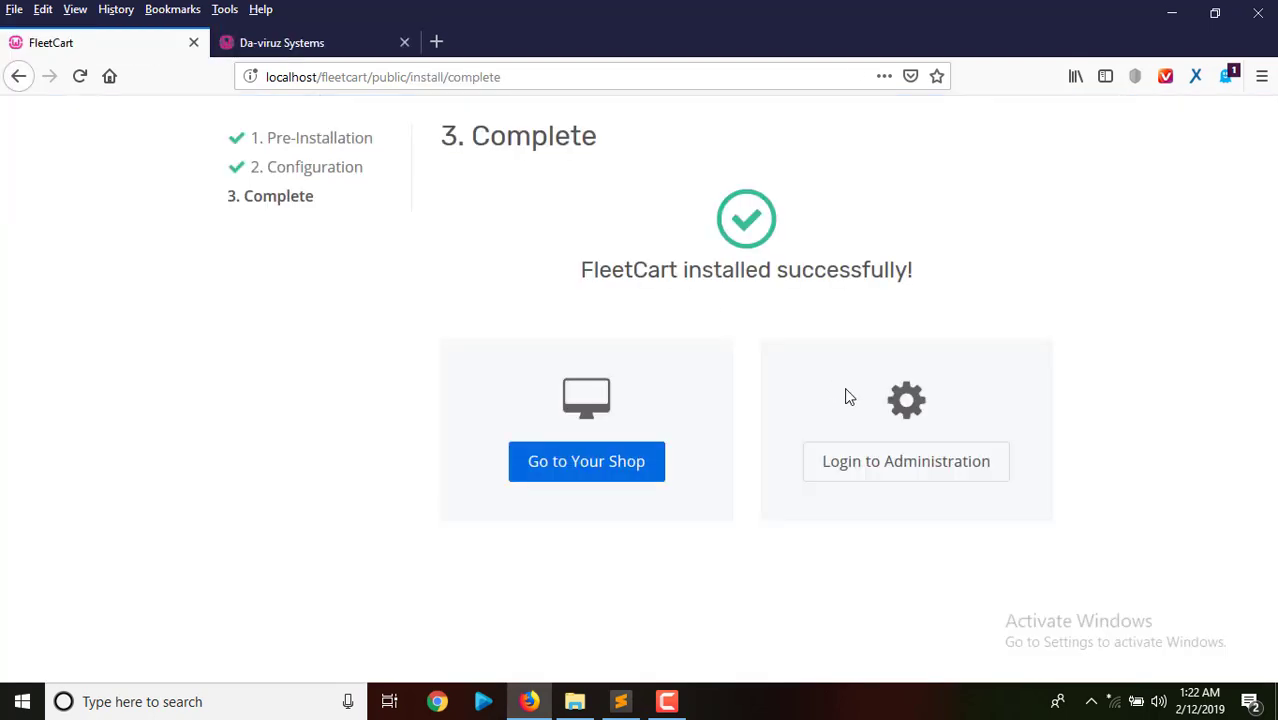
# Go to FleetCart's administration login page from the installation Complete page
pyautogui.click(905, 461)
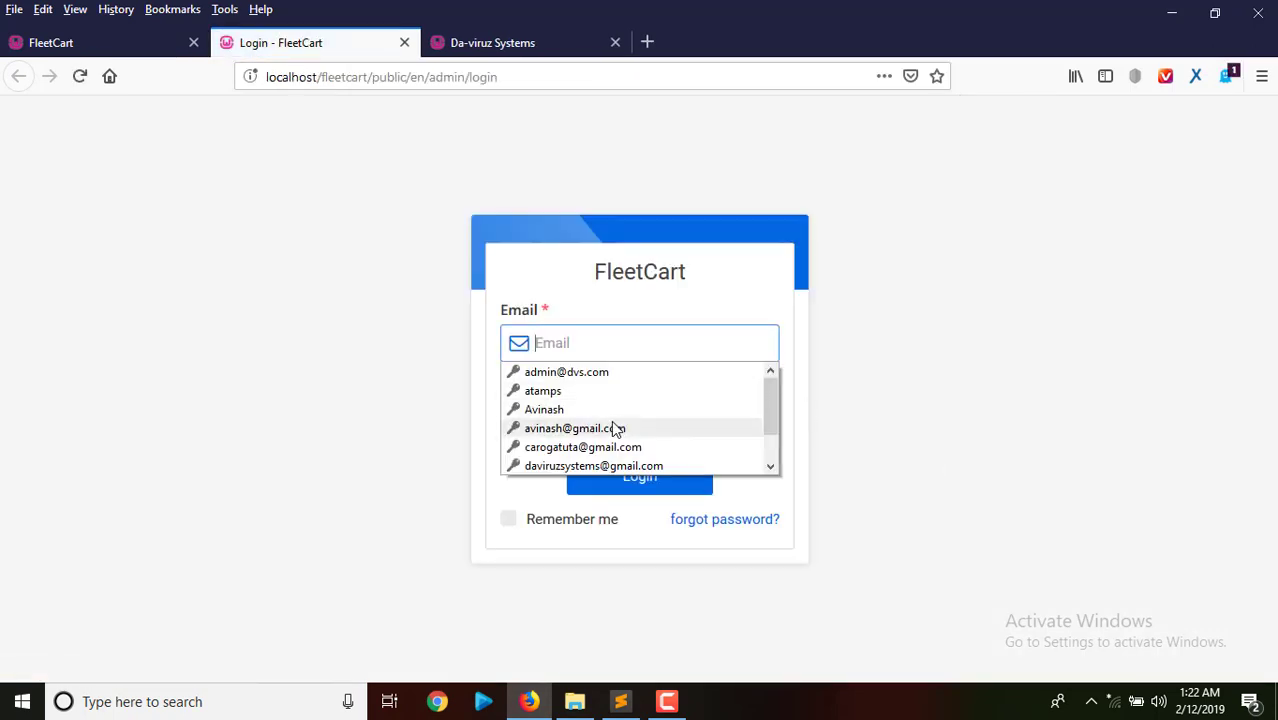
# Sign in to the admin area with the browser's saved administrator credentials
pyautogui.click(639, 475)
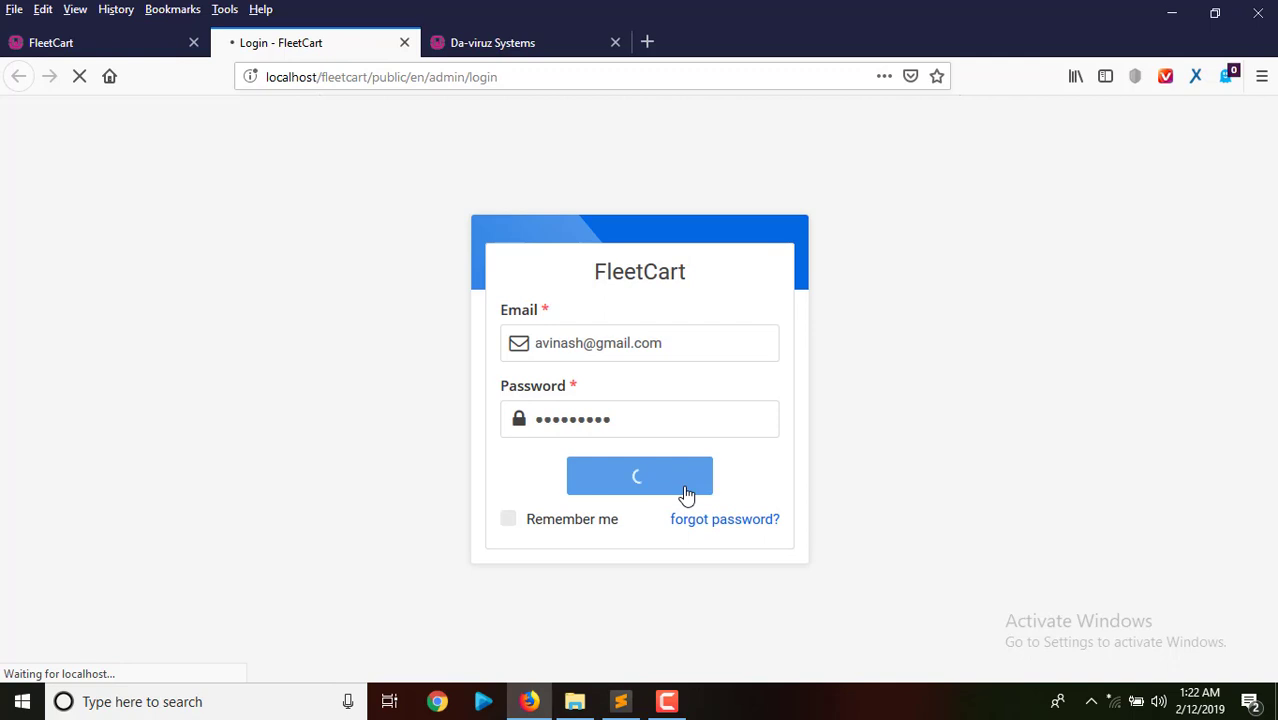
pyautogui.click(639, 475)
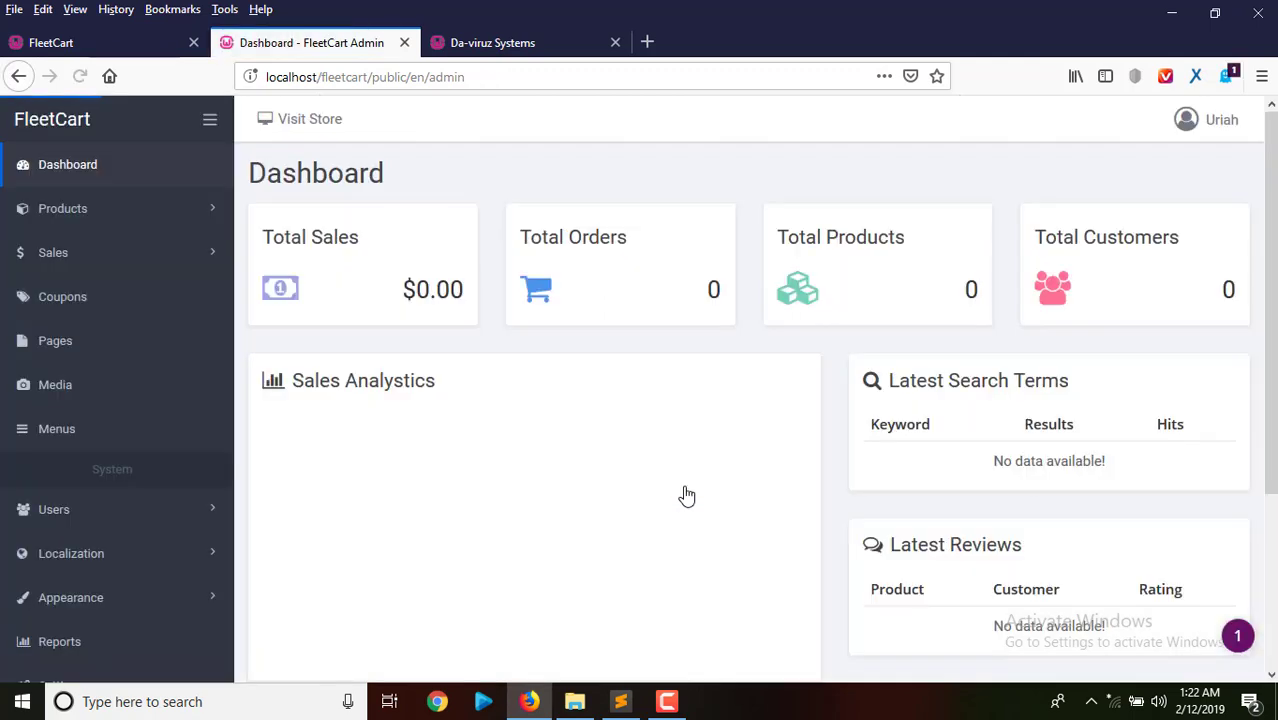